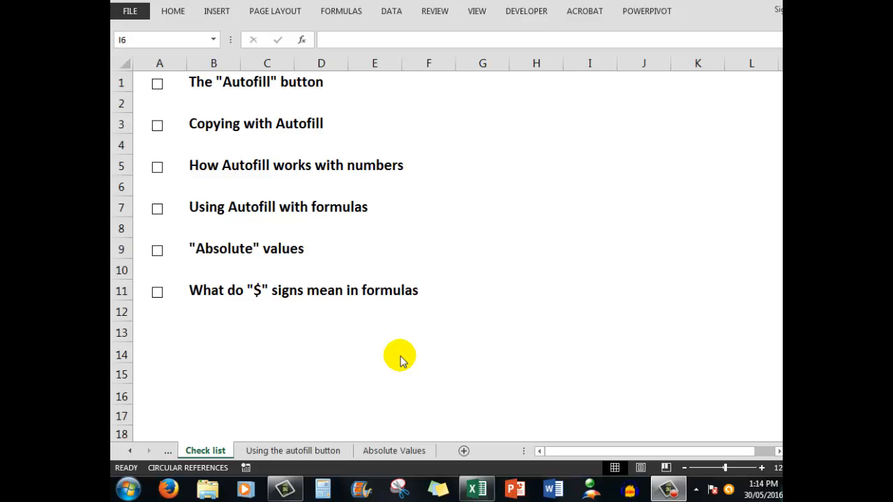
pyautogui.moveTo(215, 249)
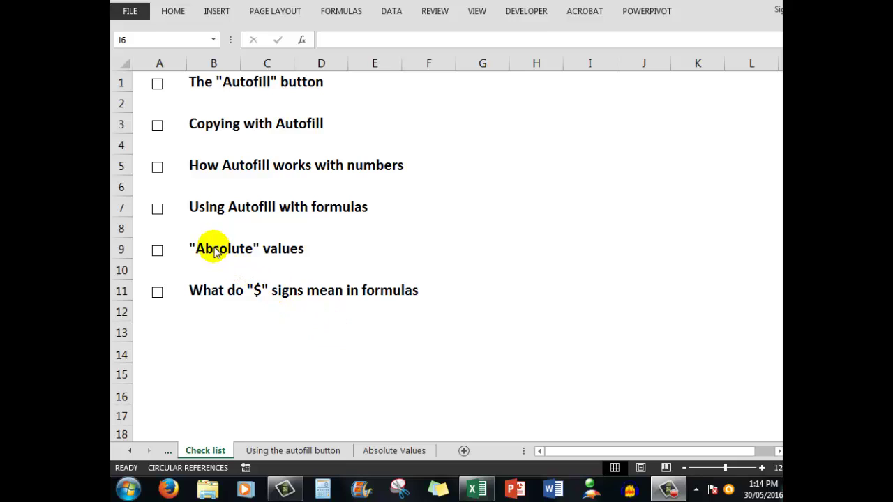
pyautogui.moveTo(246, 280)
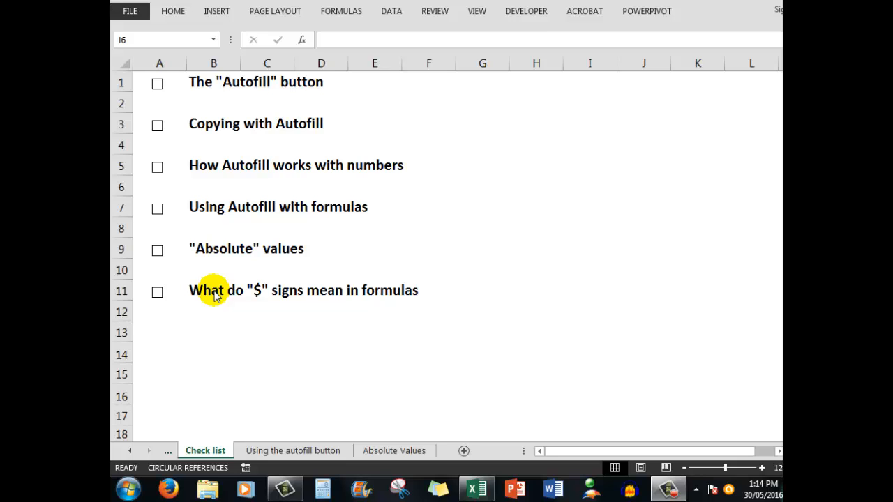
pyautogui.moveTo(159, 169)
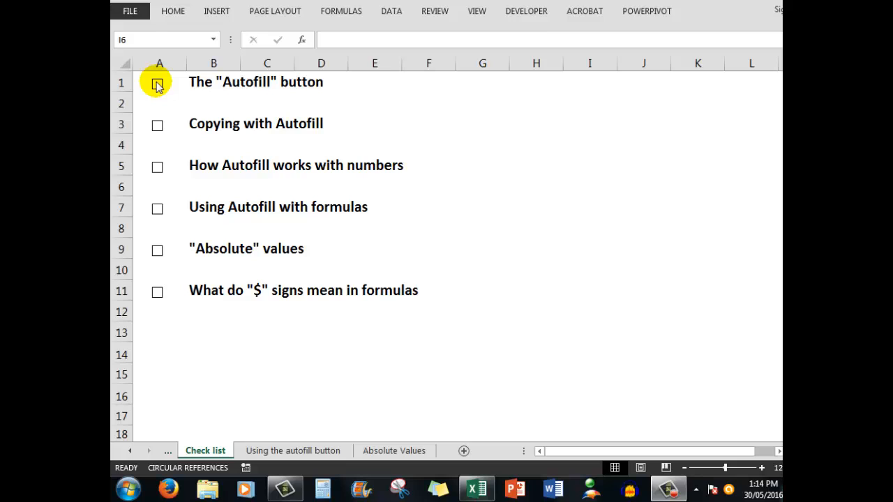
# Tick the 'Autofill' button topic as done on the Check list sheet
pyautogui.click(156, 85)
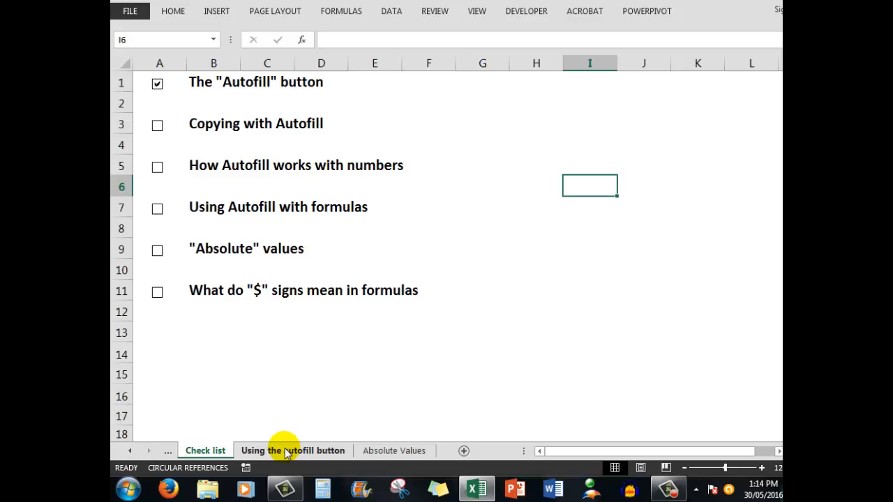
# Switch to the 'Using the autofill button' sheet and select empty cell B5
pyautogui.click(293, 451)
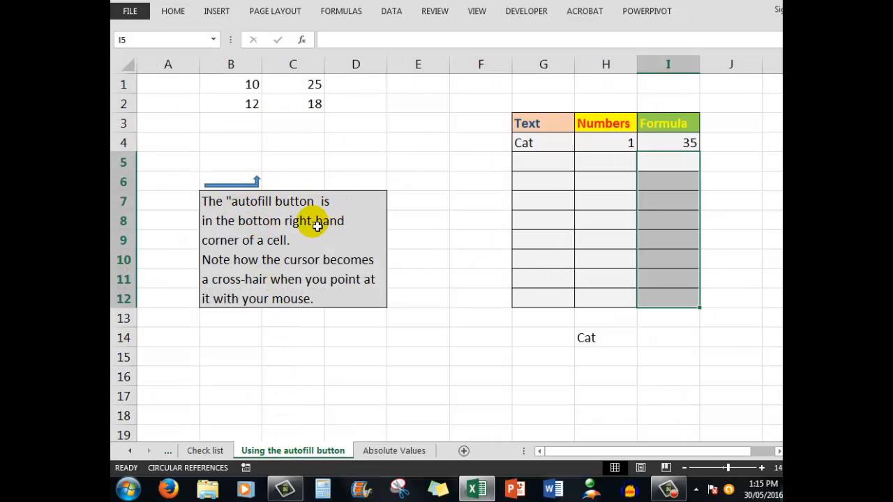
pyautogui.moveTo(287, 240)
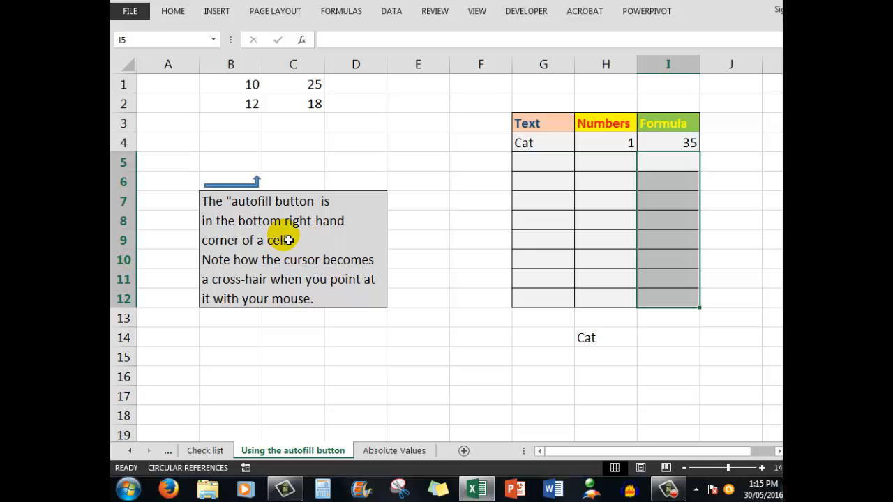
pyautogui.click(232, 162)
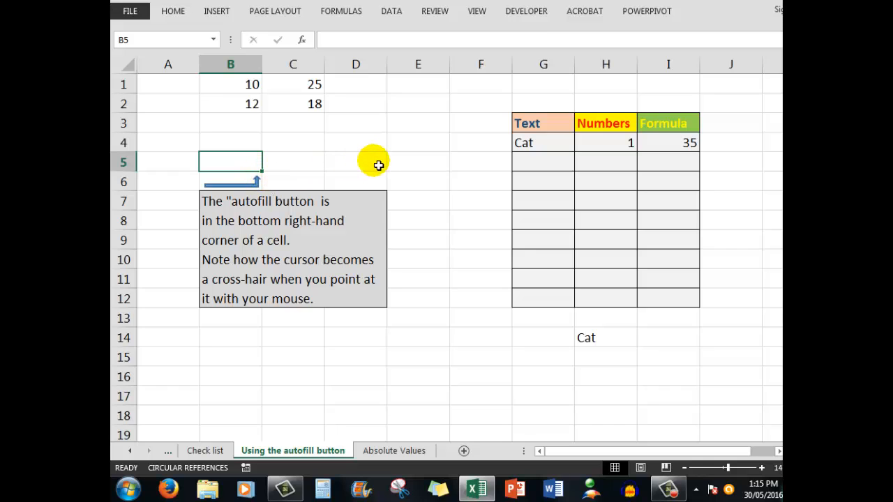
pyautogui.moveTo(285, 174)
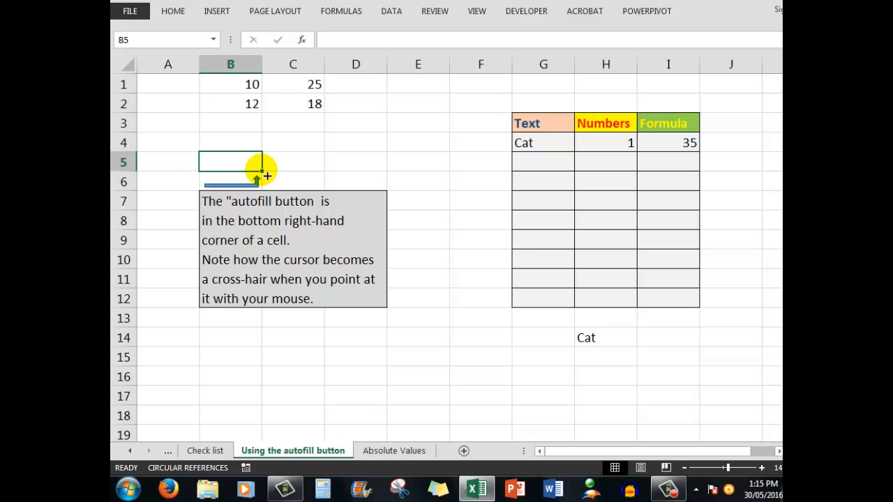
pyautogui.moveTo(461, 165)
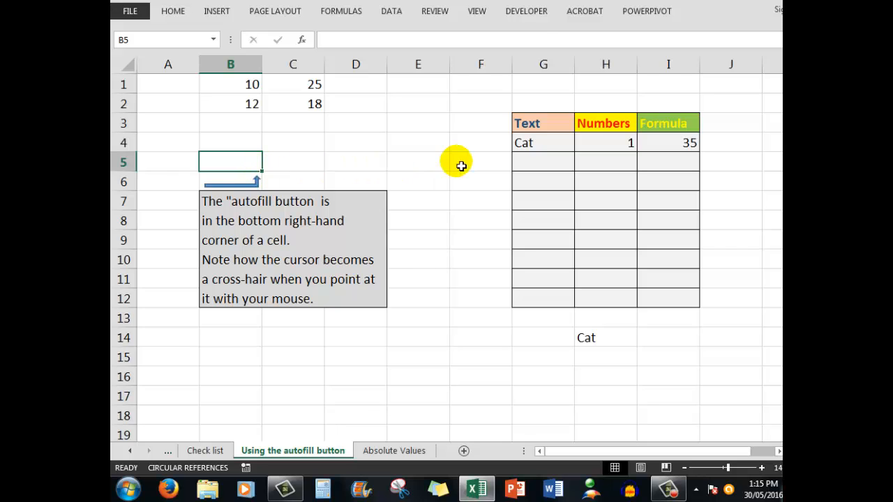
pyautogui.moveTo(544, 142)
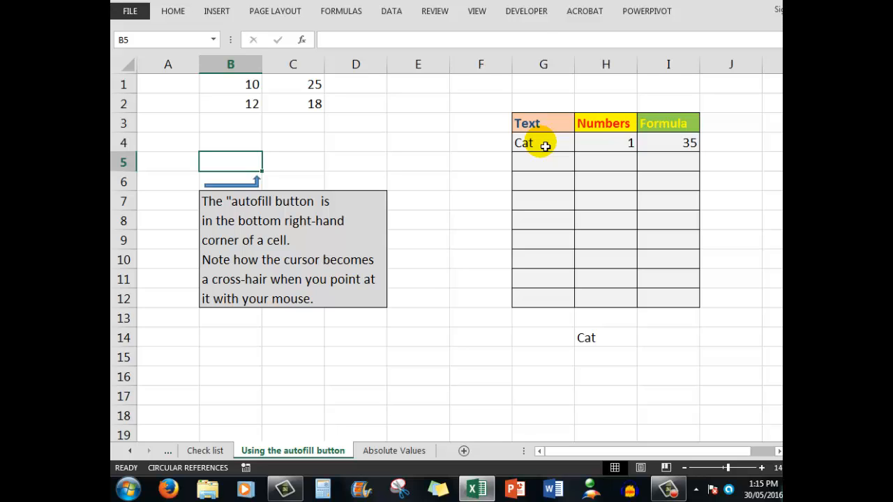
# Autofill 'Cat' from G4 down the Text column to row 12
pyautogui.click(543, 143)
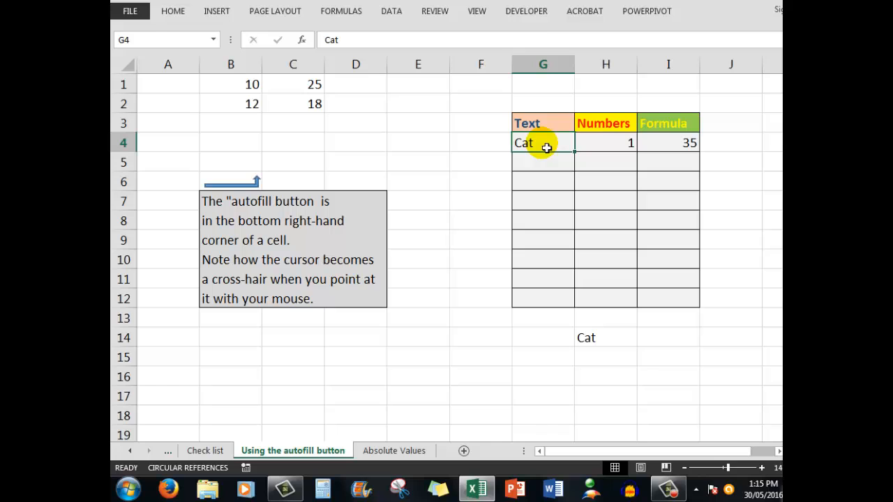
pyautogui.moveTo(578, 156)
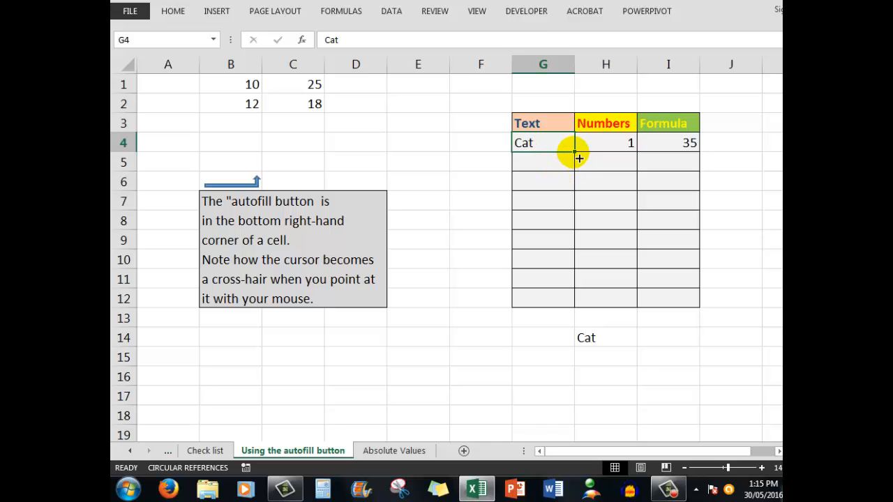
pyautogui.moveTo(226, 149)
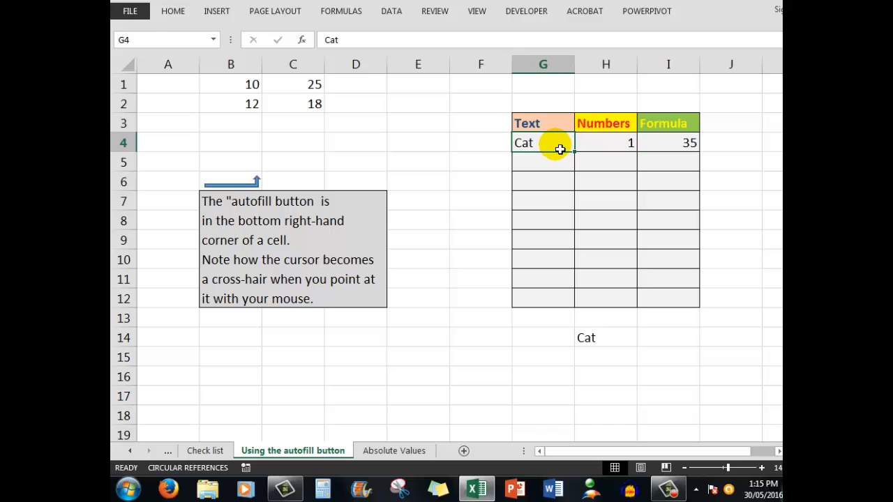
pyautogui.moveTo(578, 154)
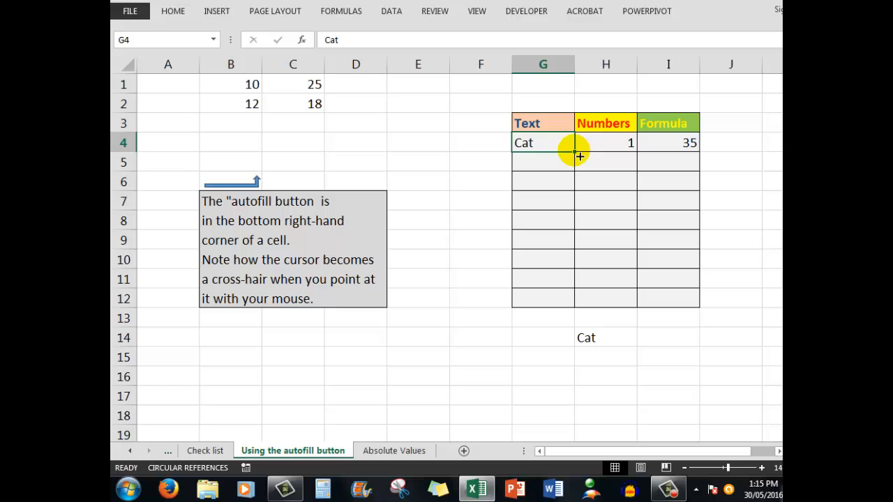
pyautogui.moveTo(579, 155); pyautogui.dragTo(581, 244)
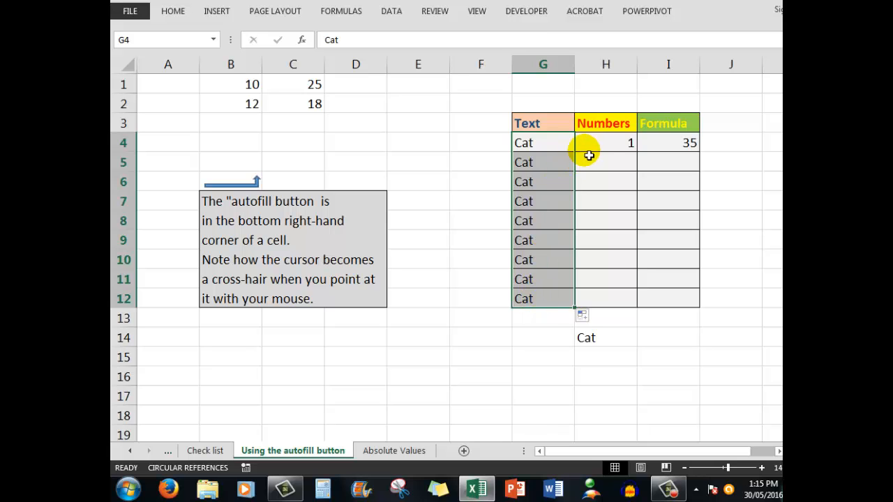
pyautogui.click(606, 142)
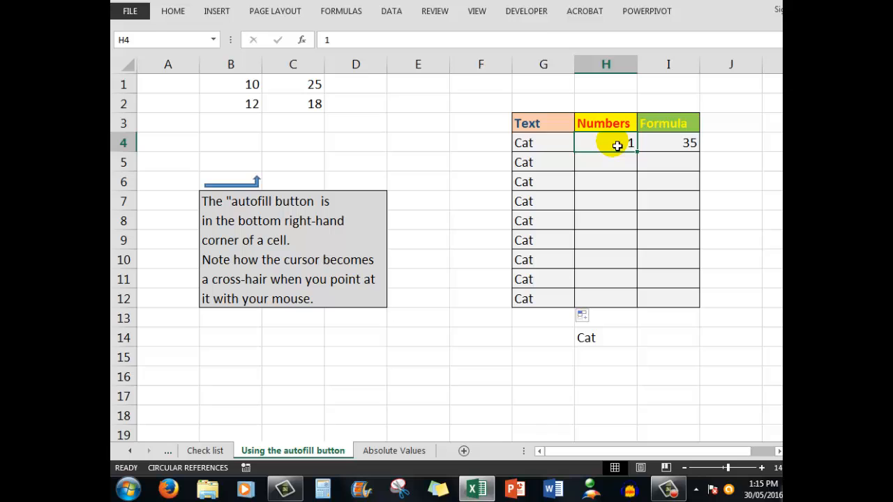
pyautogui.moveTo(616, 190)
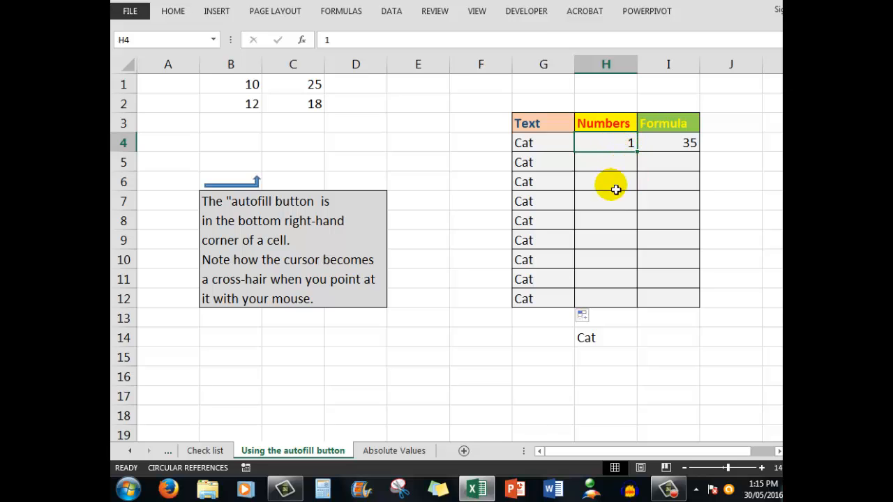
pyautogui.moveTo(591, 157)
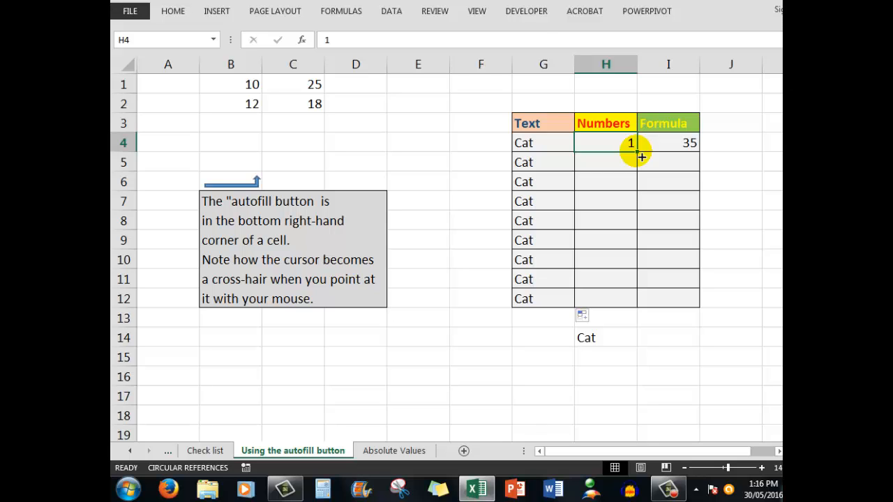
pyautogui.moveTo(636, 154); pyautogui.dragTo(637, 299)
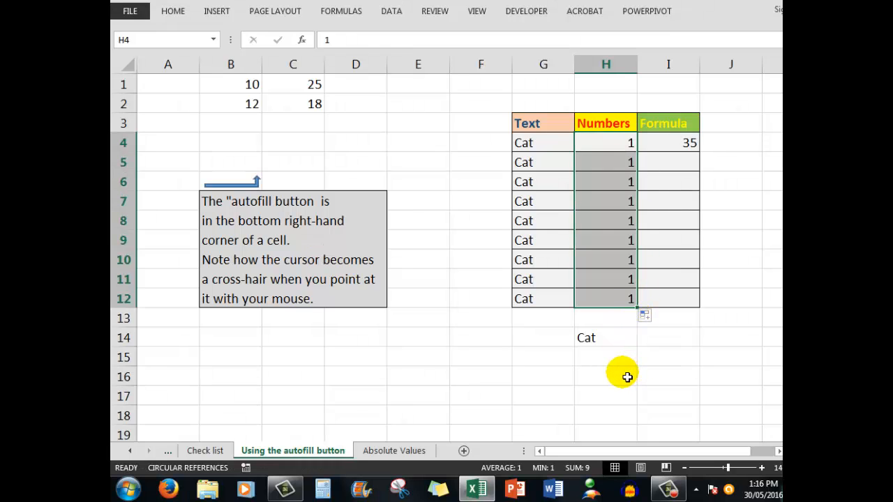
pyautogui.moveTo(165, 11)
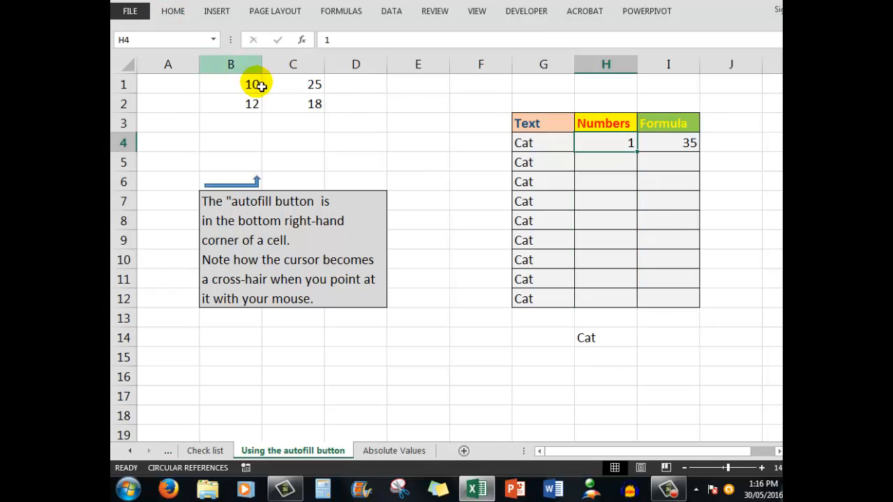
pyautogui.moveTo(638, 154)
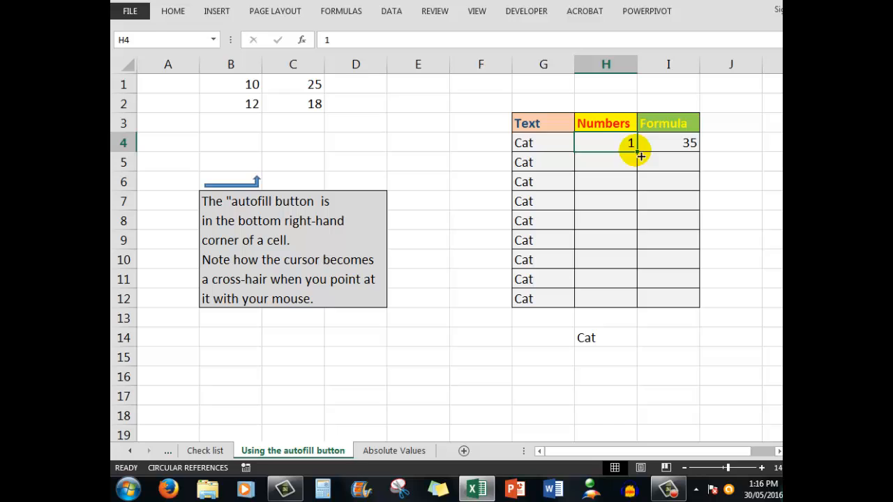
pyautogui.moveTo(631, 142); pyautogui.dragTo(631, 298)
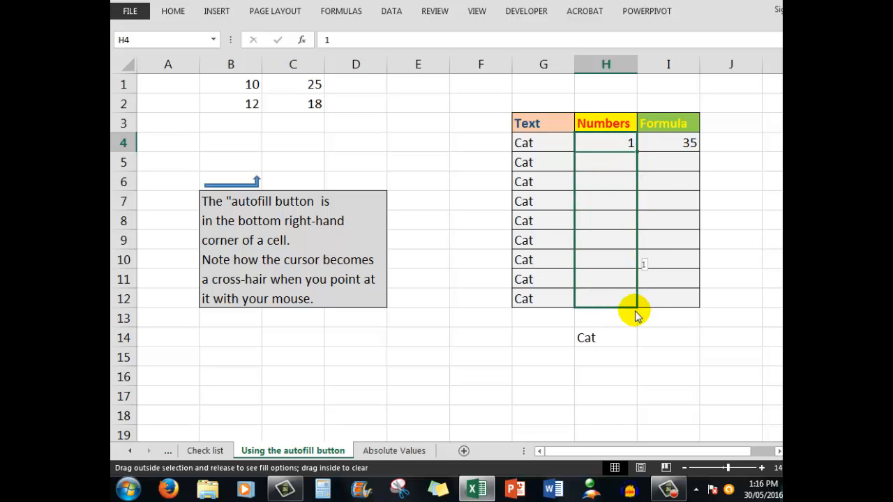
pyautogui.click(635, 310)
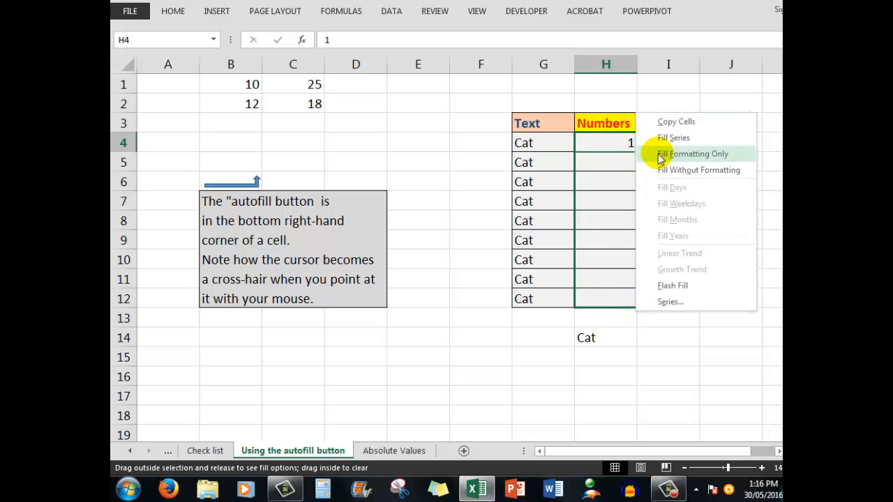
pyautogui.moveTo(625, 430)
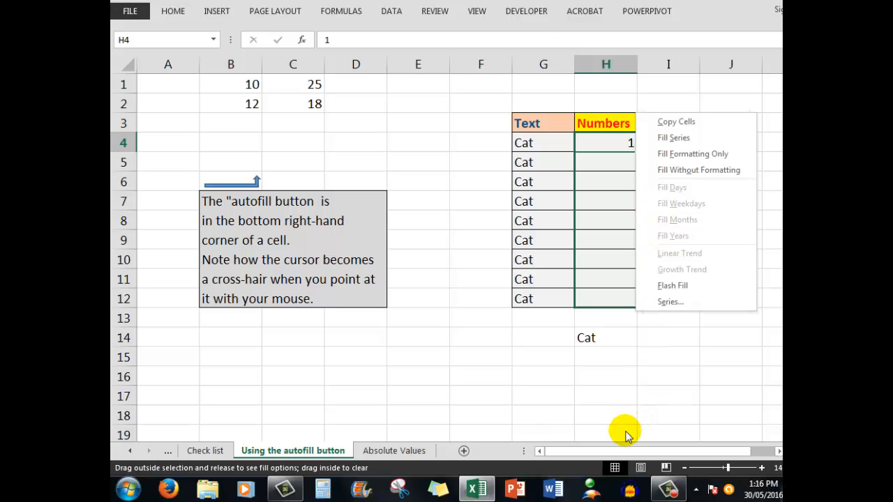
pyautogui.moveTo(669, 410)
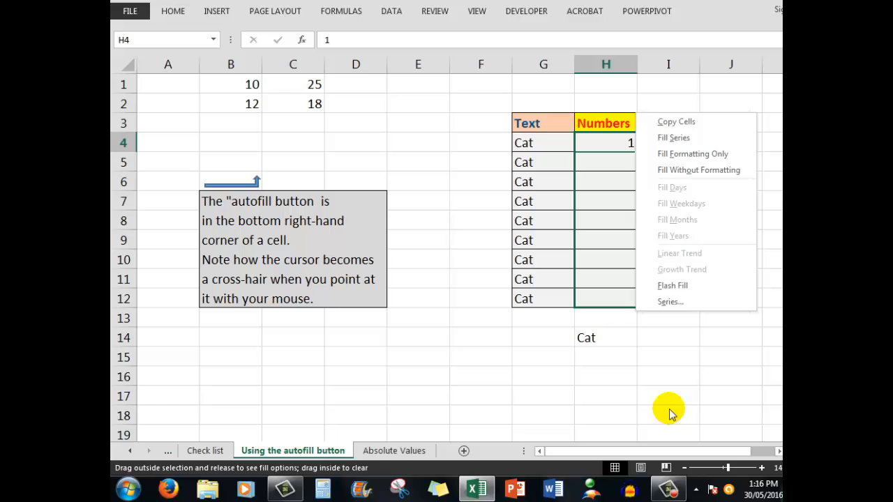
pyautogui.moveTo(675, 303)
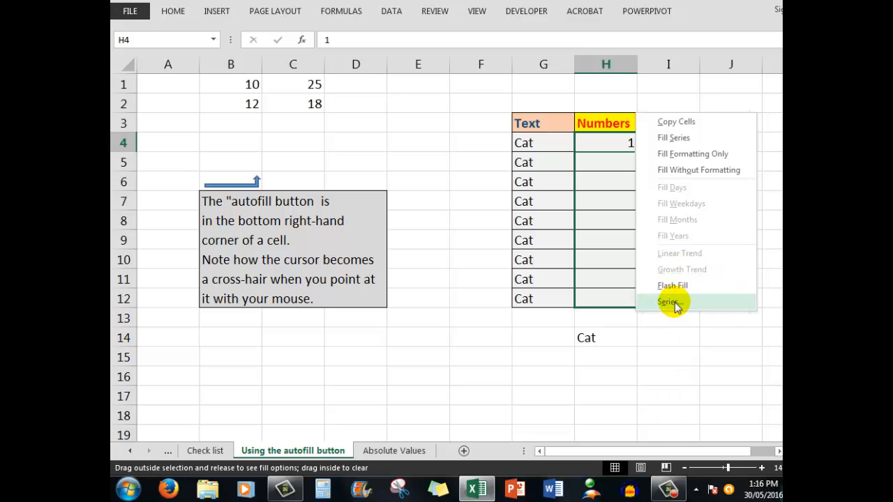
pyautogui.click(667, 302)
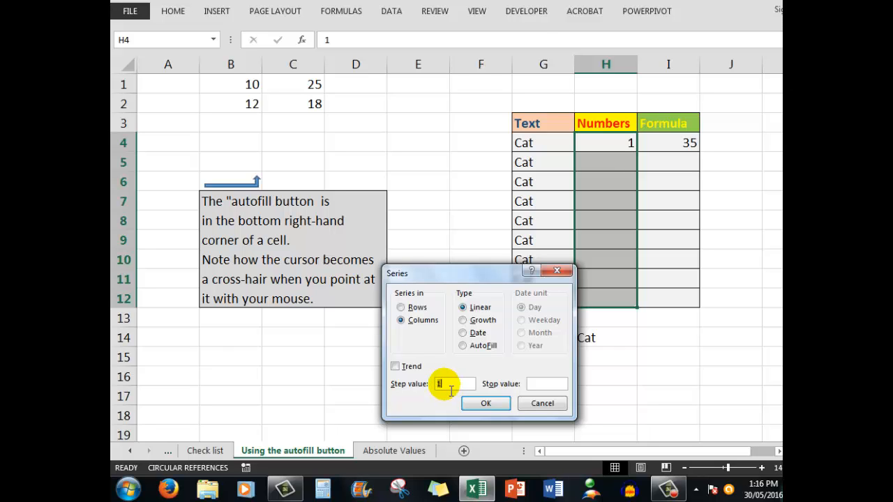
pyautogui.moveTo(486, 404)
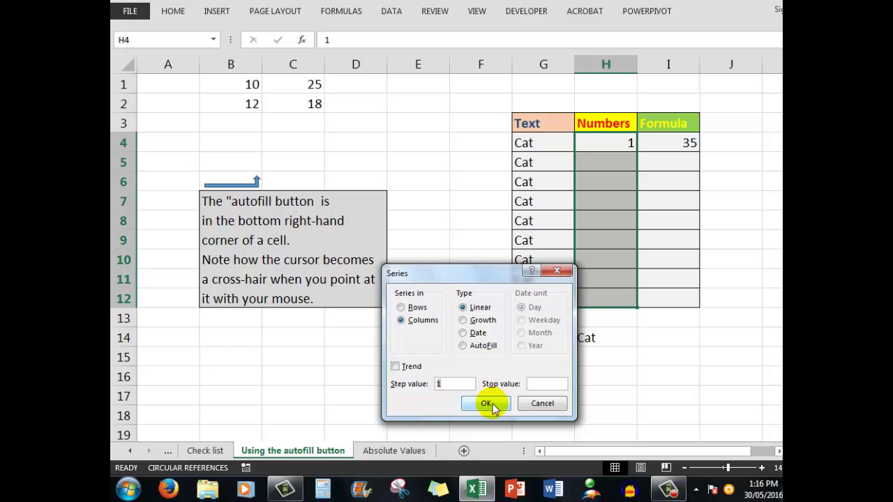
pyautogui.click(485, 403)
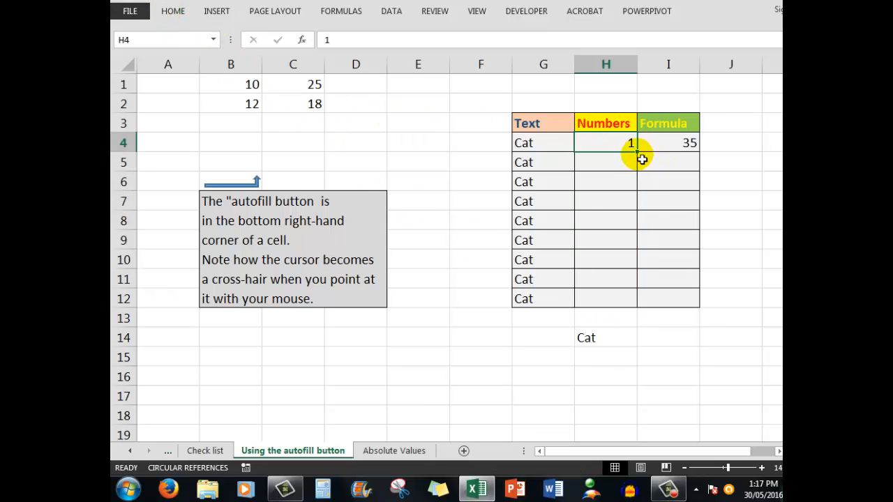
pyautogui.moveTo(640, 153)
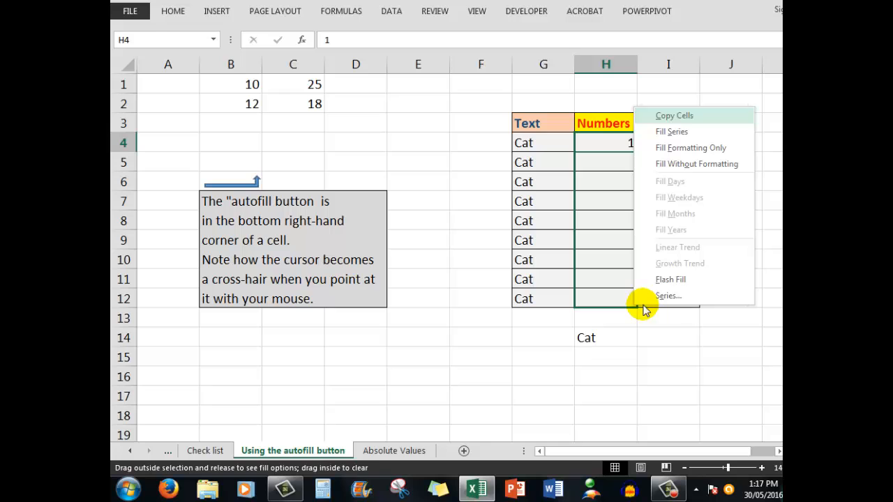
# Fill H4:H12 with a series from 1 stepping by 5 via the Series dialog
pyautogui.click(667, 296)
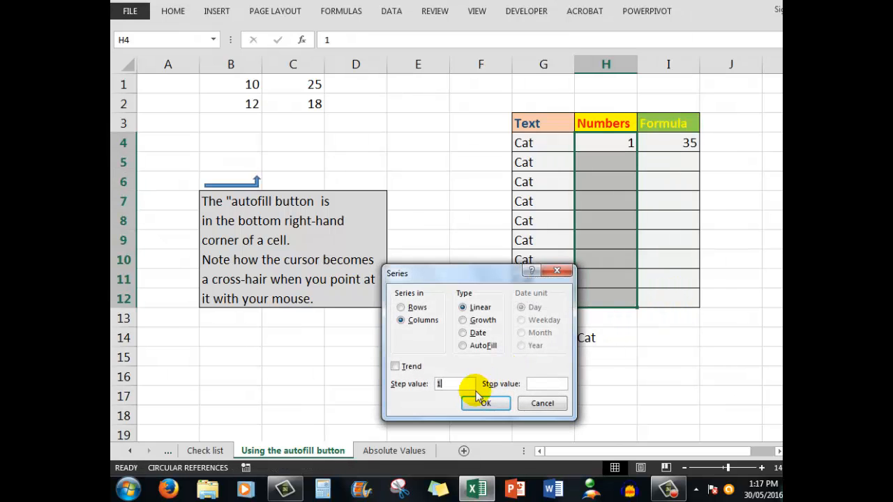
pyautogui.moveTo(424, 389)
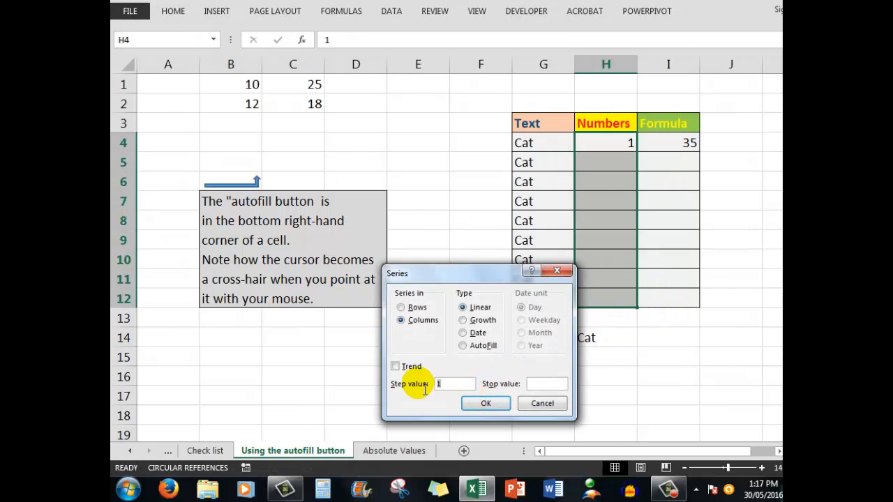
pyautogui.write('5')
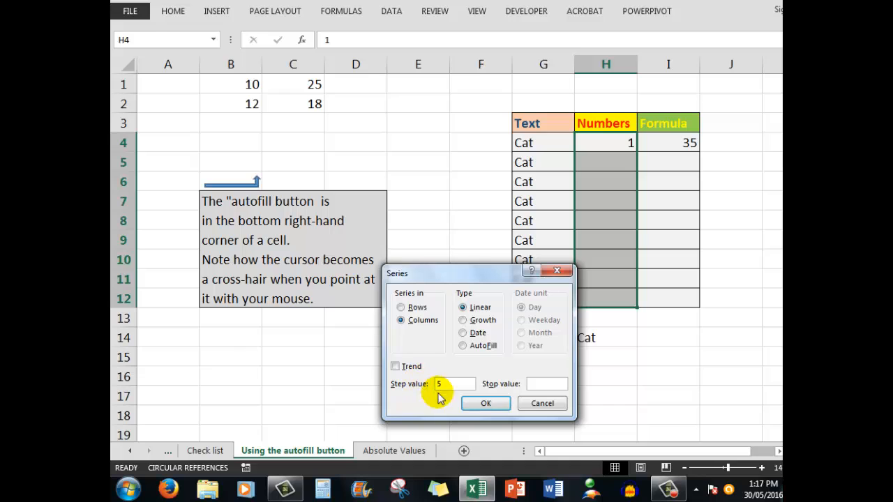
pyautogui.click(485, 404)
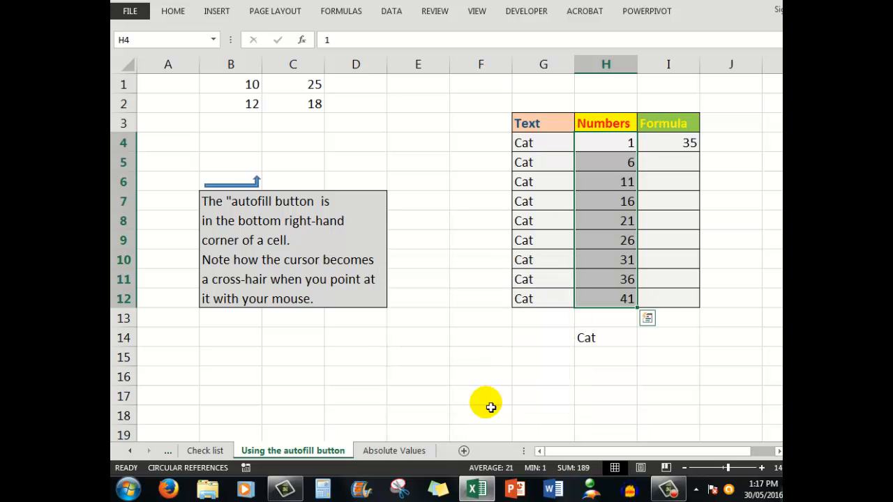
pyautogui.moveTo(620, 151)
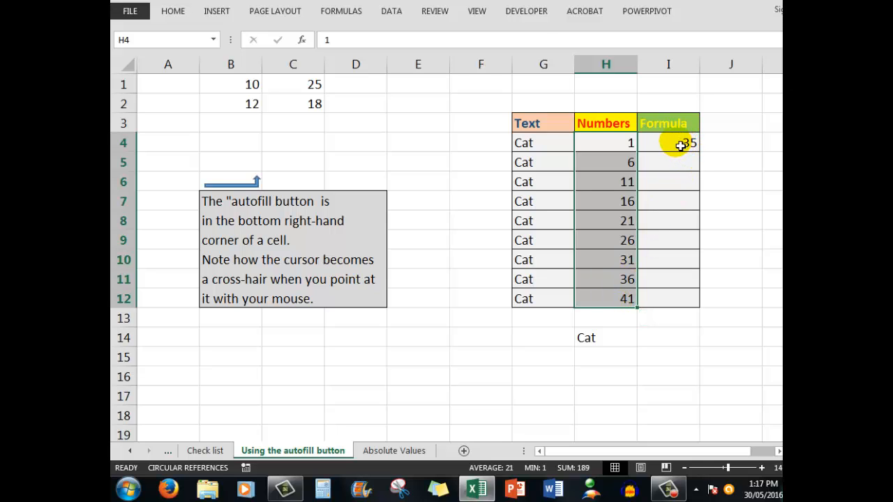
# Copy the row 5 addition formula down to I9 and inspect the shifted references
pyautogui.click(675, 142)
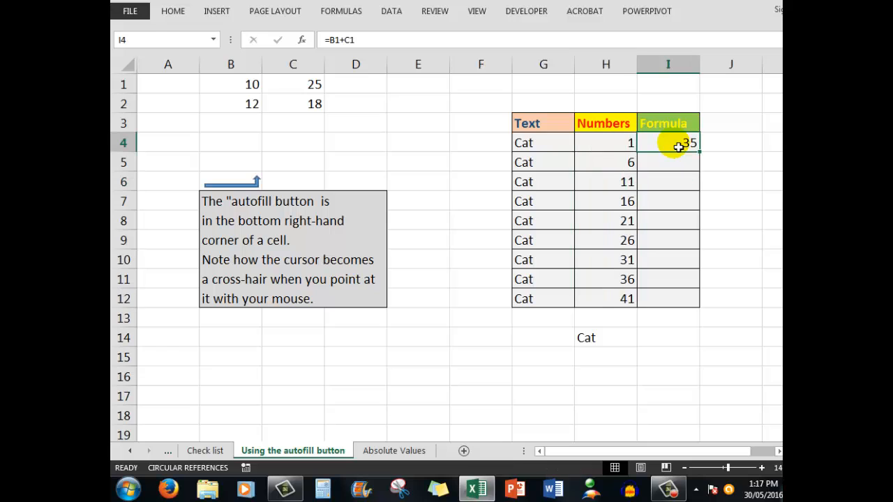
pyautogui.moveTo(337, 39)
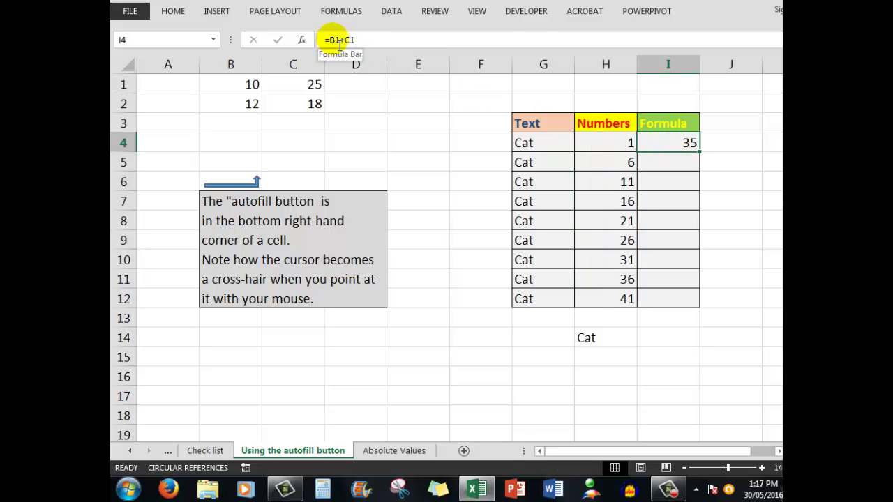
pyautogui.moveTo(667, 148)
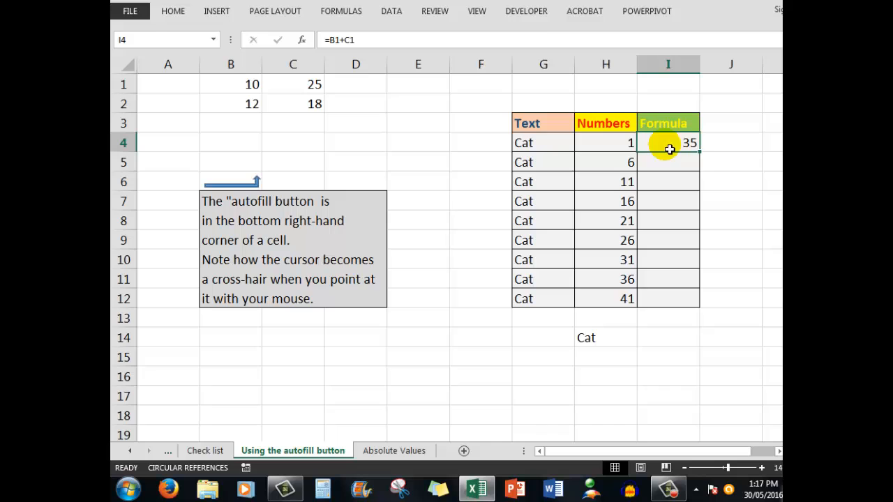
pyautogui.moveTo(705, 162)
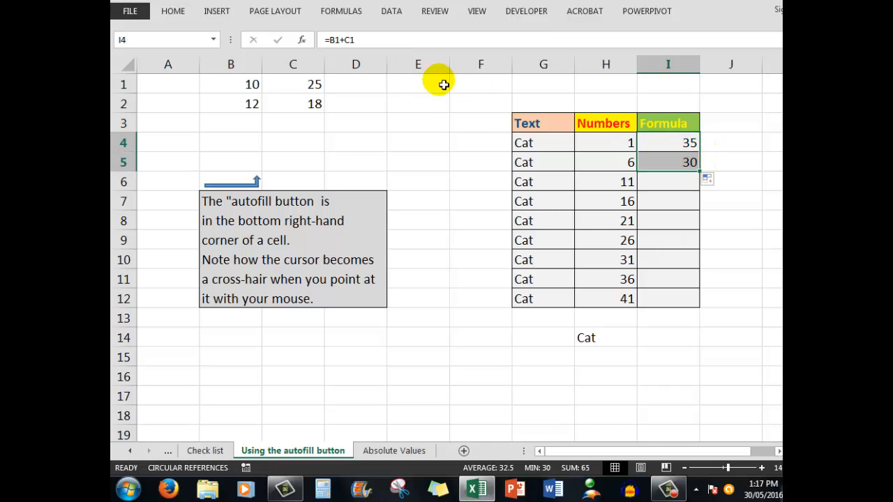
pyautogui.click(667, 162)
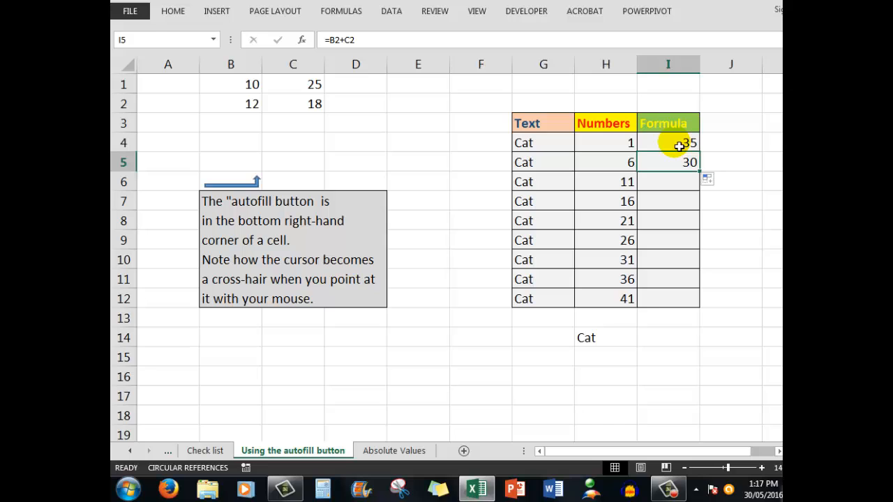
pyautogui.moveTo(684, 147)
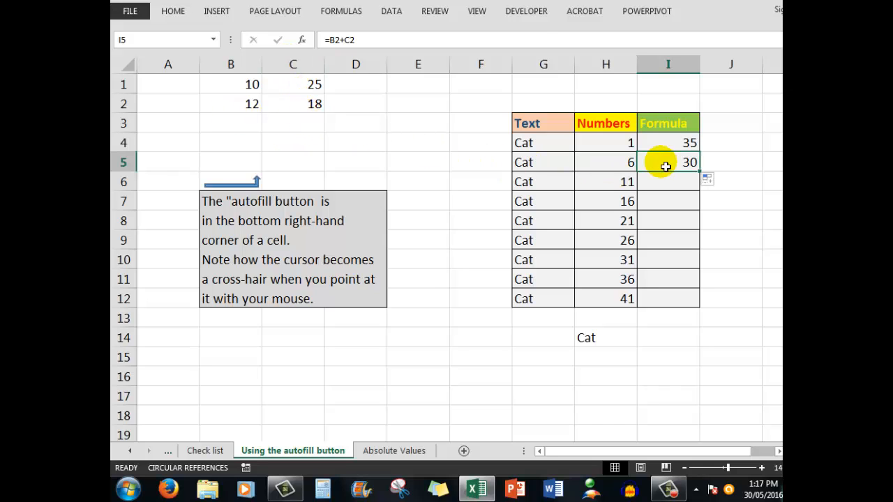
pyautogui.moveTo(672, 170)
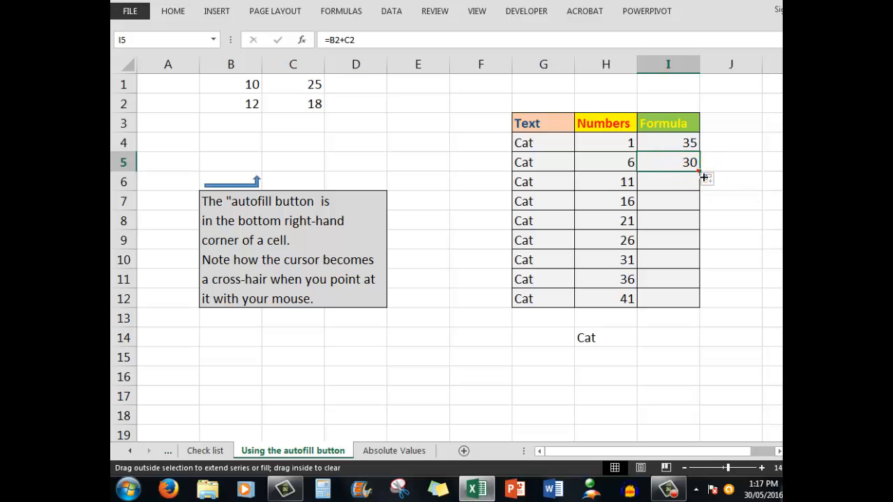
pyautogui.moveTo(698, 170); pyautogui.dragTo(705, 244)
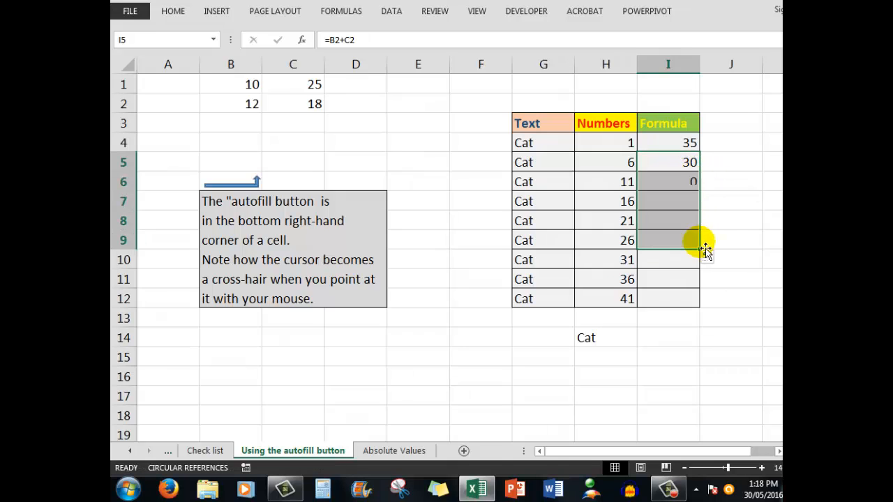
pyautogui.moveTo(704, 248); pyautogui.dragTo(661, 240)
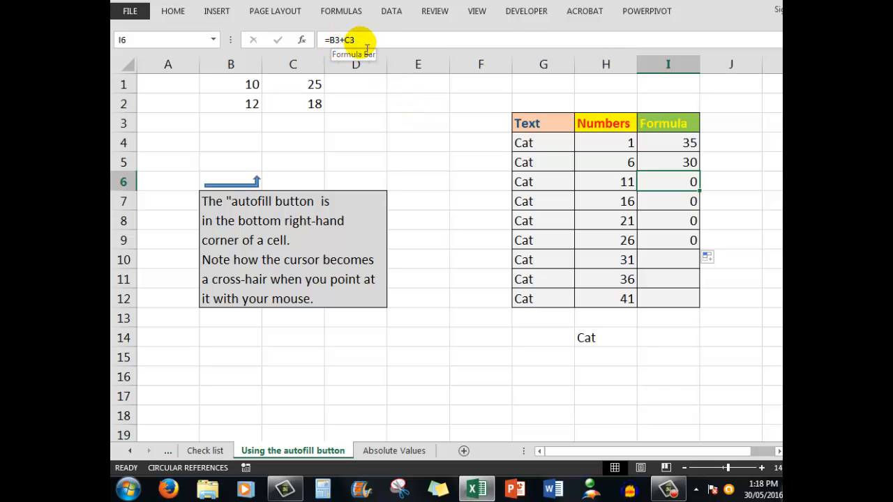
pyautogui.click(293, 123)
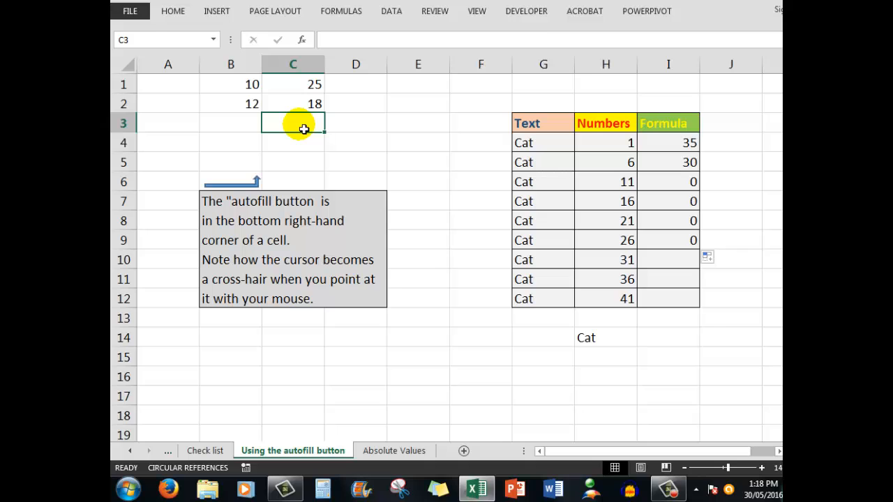
pyautogui.moveTo(651, 254)
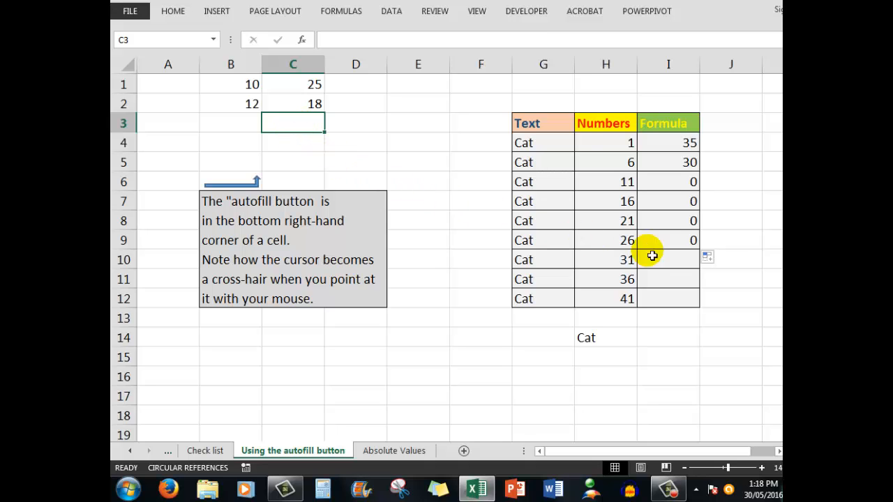
pyautogui.click(680, 240)
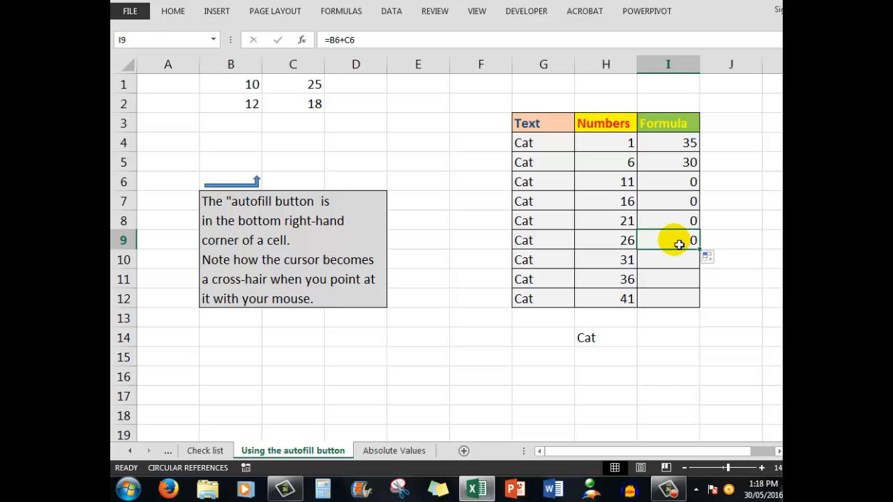
pyautogui.moveTo(240, 188)
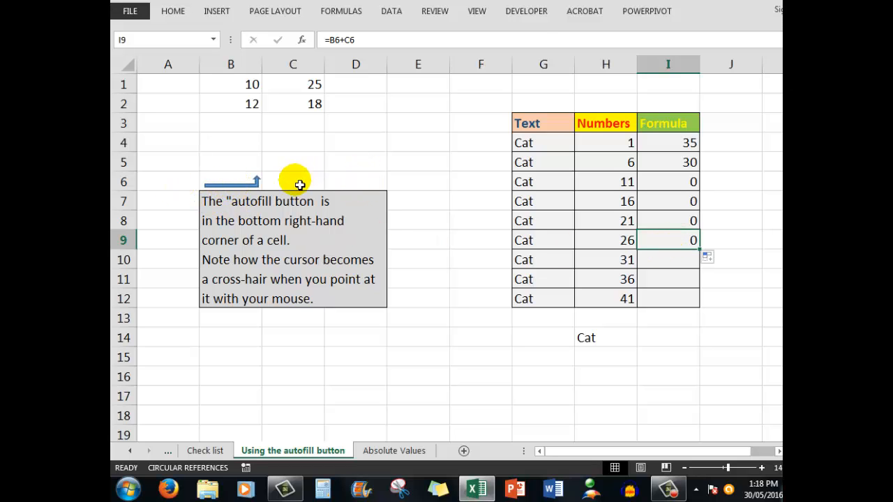
pyautogui.moveTo(304, 251)
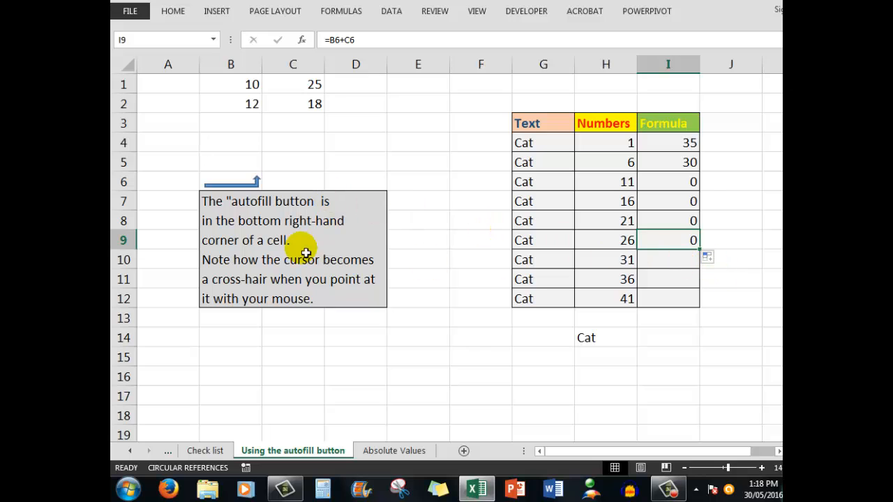
pyautogui.moveTo(225, 240)
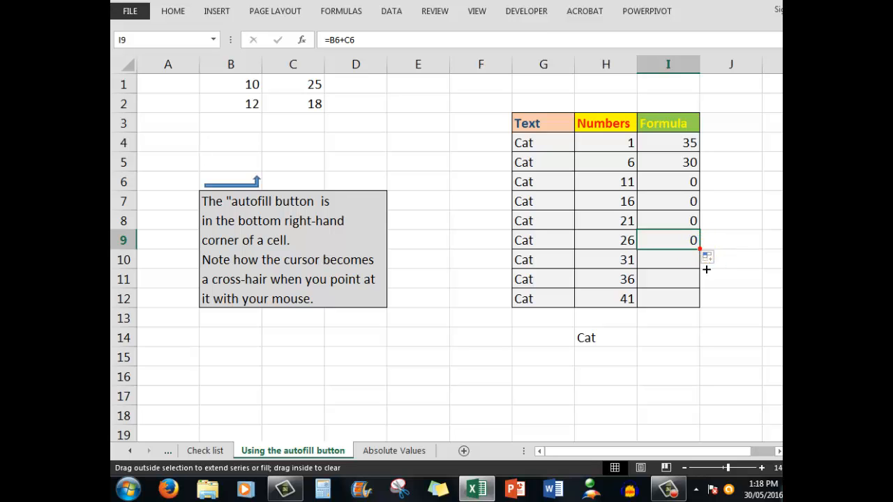
# Extend the copied formula down to I12, producing #VALUE! errors
pyautogui.moveTo(706, 249); pyautogui.dragTo(706, 313)
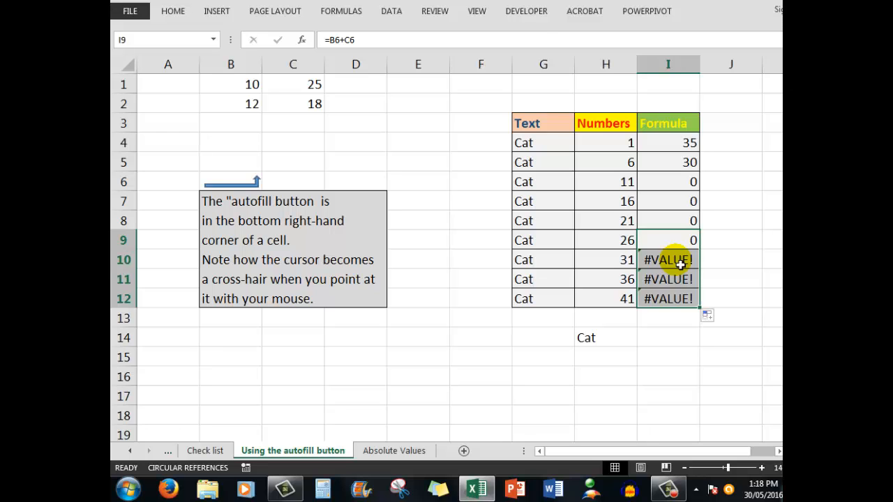
pyautogui.moveTo(364, 39)
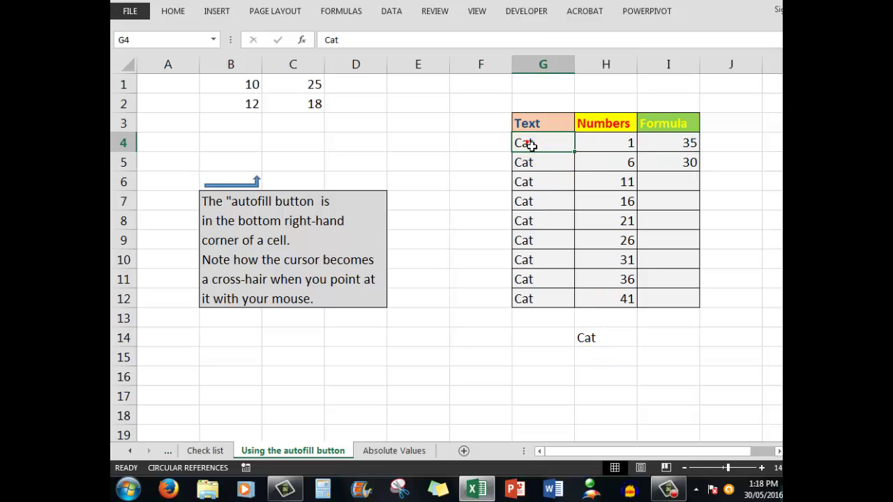
pyautogui.moveTo(578, 155)
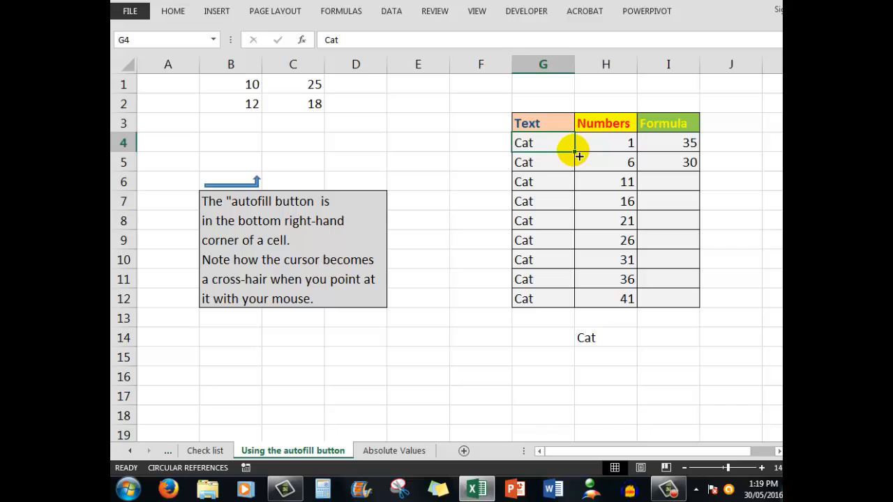
pyautogui.moveTo(531, 330)
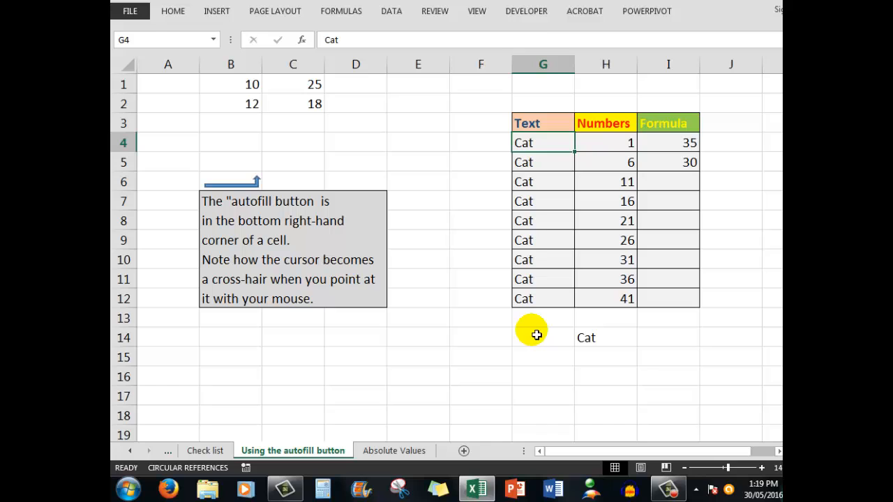
pyautogui.moveTo(604, 339)
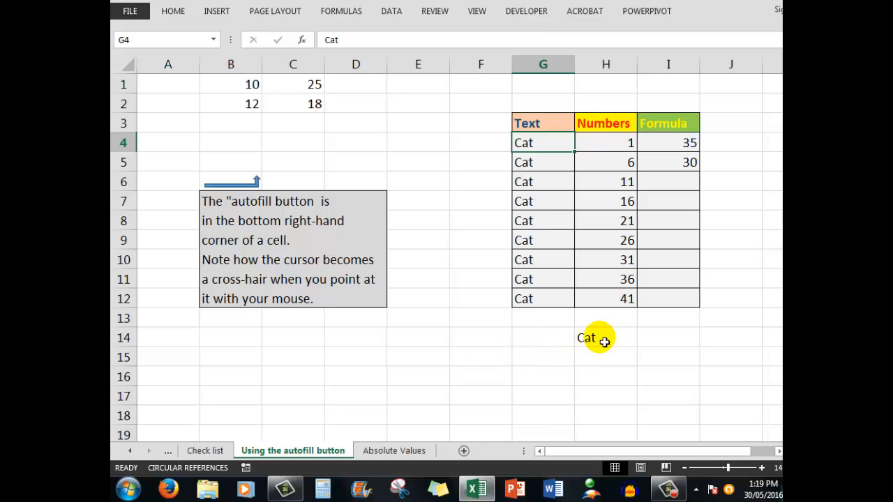
# Copy 'Cat' from H14 and paste it into H15:H18
pyautogui.click(598, 338)
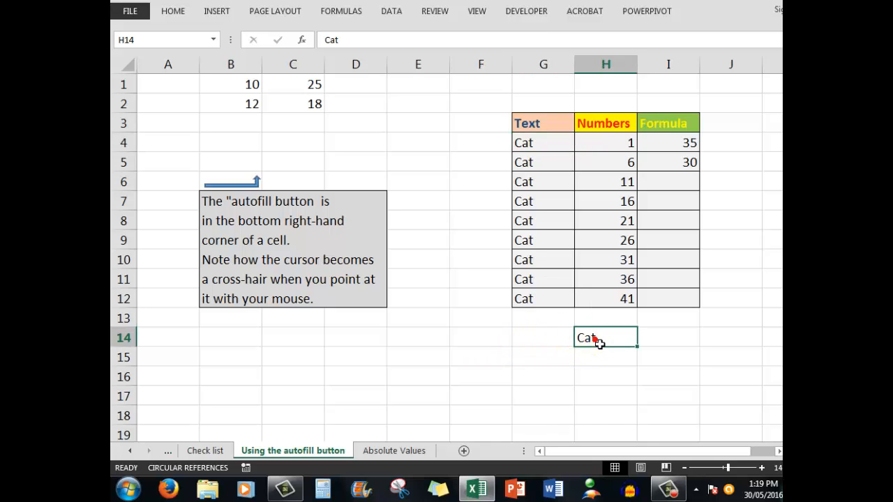
pyautogui.rightClick(593, 338)
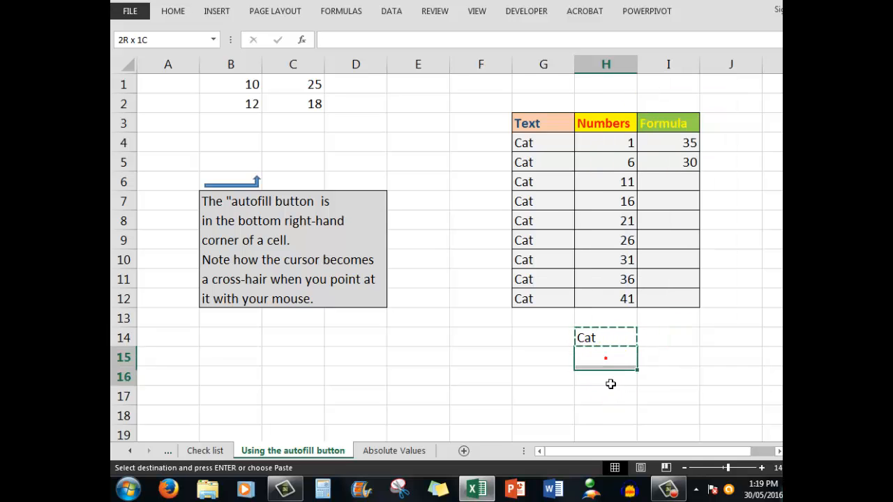
pyautogui.moveTo(606, 357); pyautogui.dragTo(606, 416)
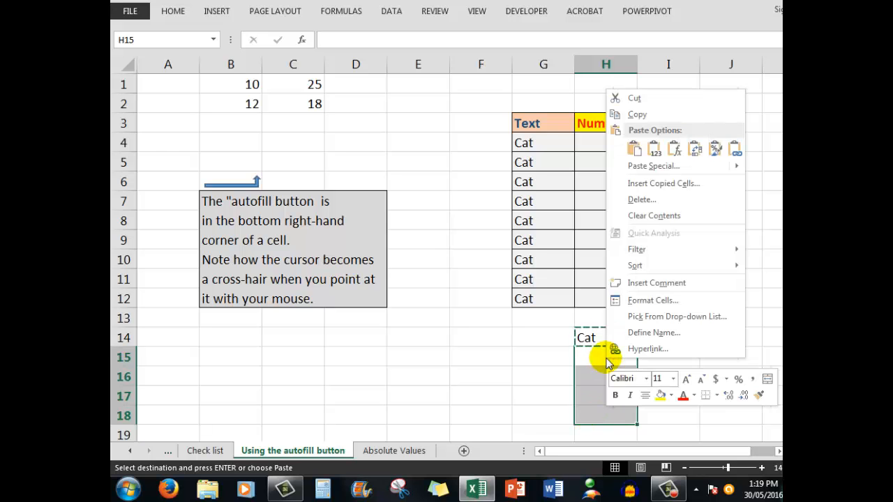
pyautogui.click(634, 148)
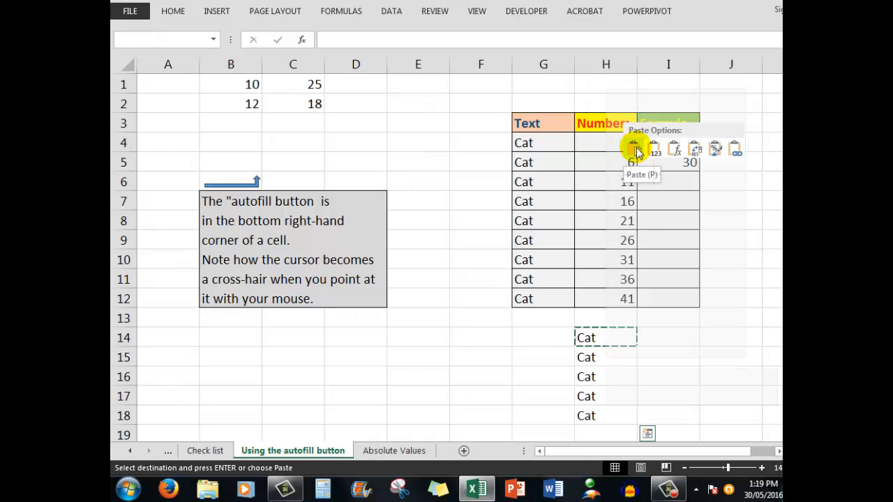
pyautogui.click(634, 148)
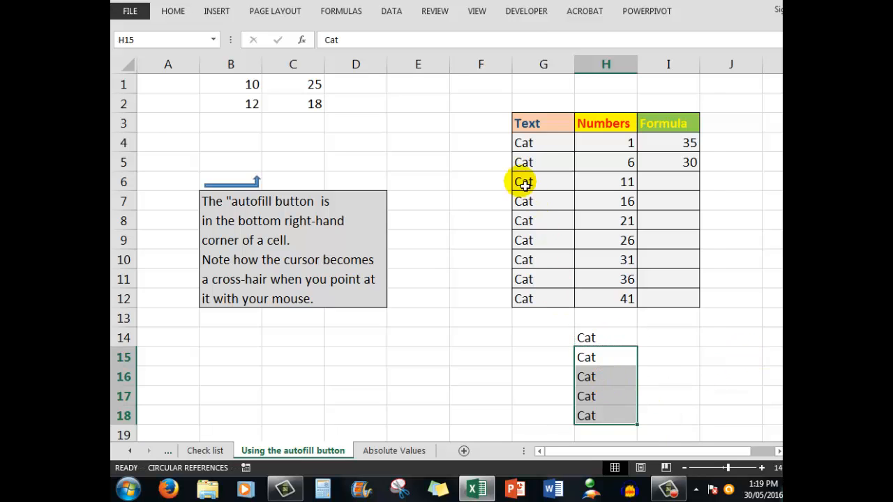
pyautogui.moveTo(575, 148)
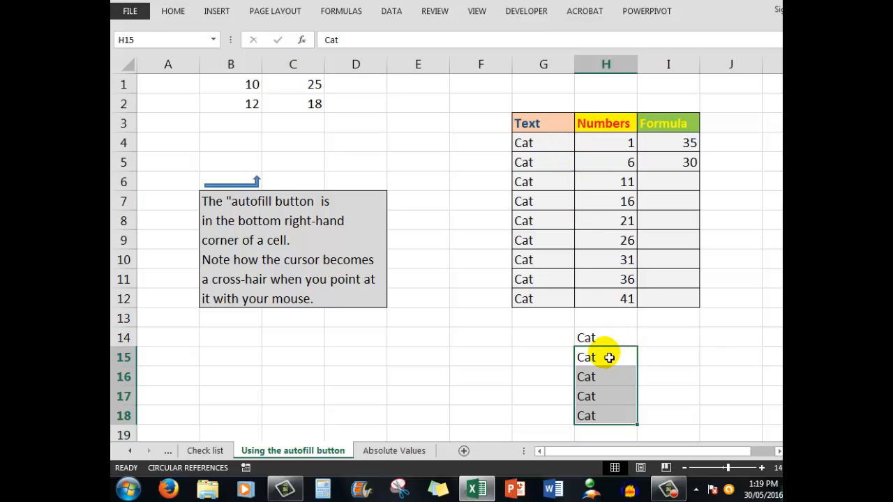
pyautogui.moveTo(533, 154)
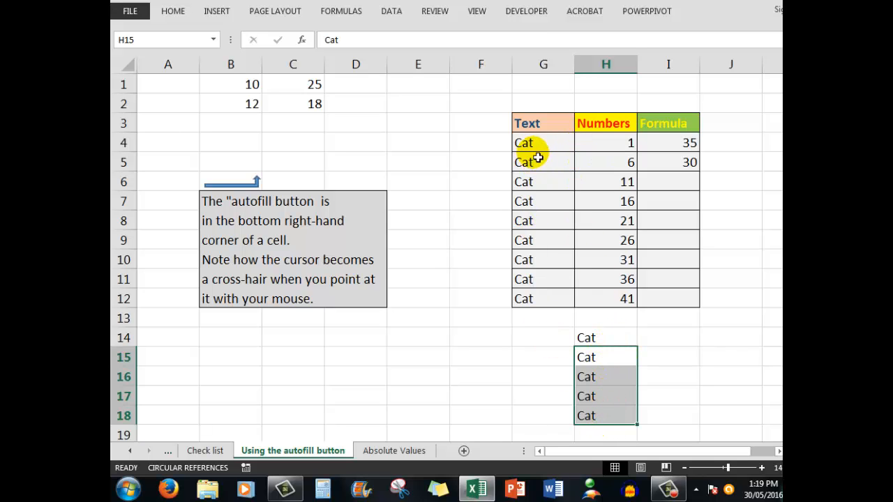
pyautogui.moveTo(544, 142)
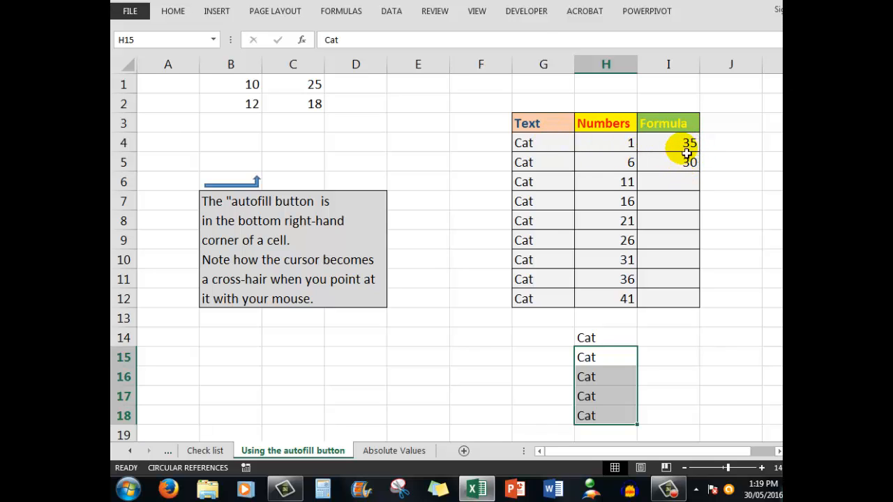
pyautogui.moveTo(311, 156)
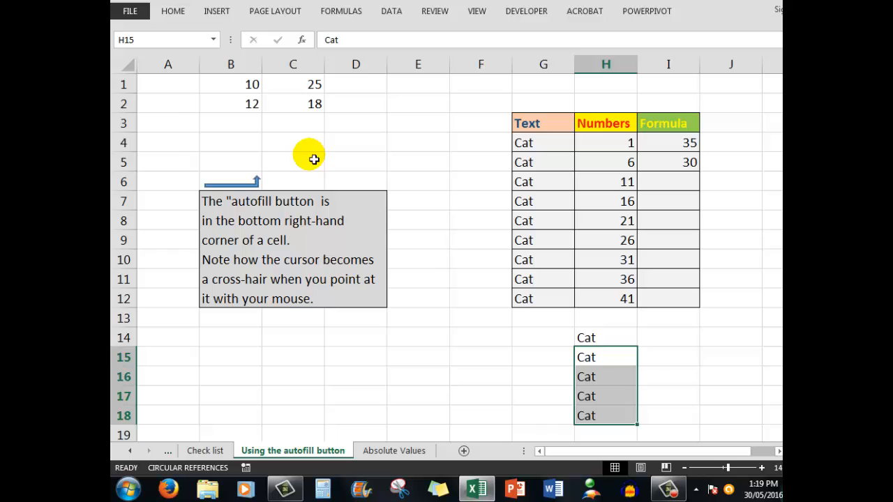
pyautogui.moveTo(651, 174)
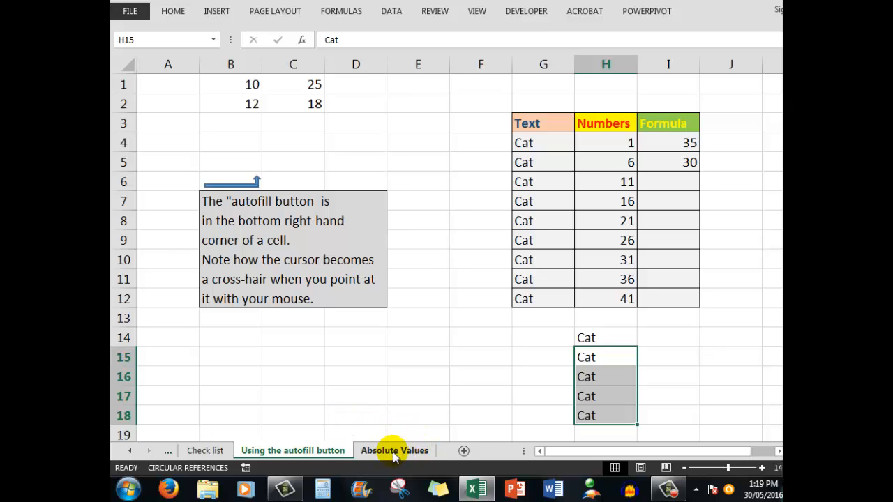
pyautogui.moveTo(203, 458)
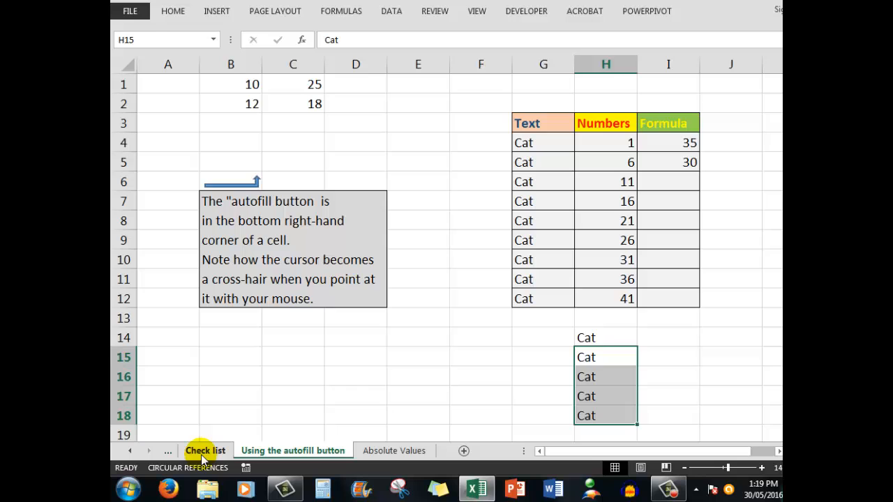
# On the Check list sheet, tick the copying, numbers, formulas and absolute values topics
pyautogui.click(205, 451)
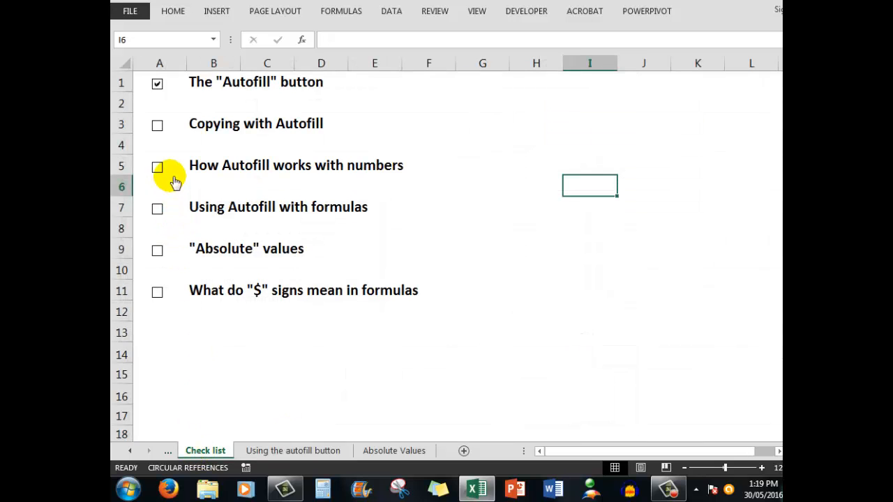
pyautogui.click(156, 126)
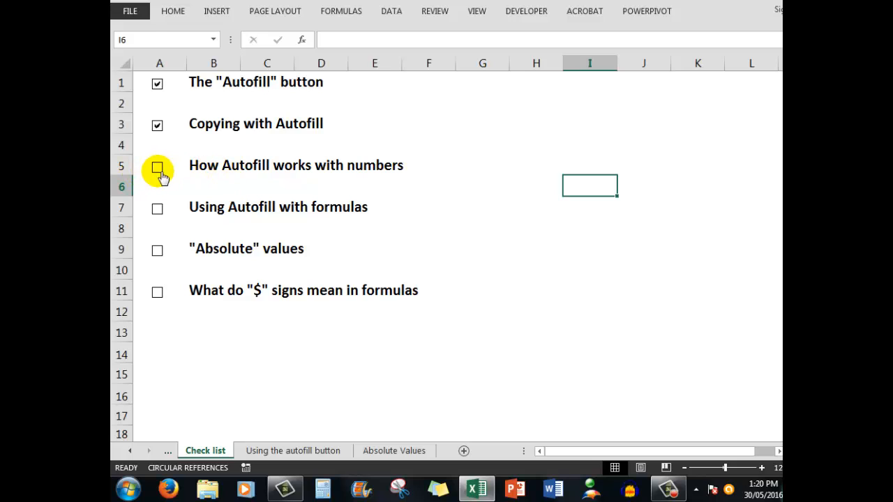
pyautogui.click(156, 169)
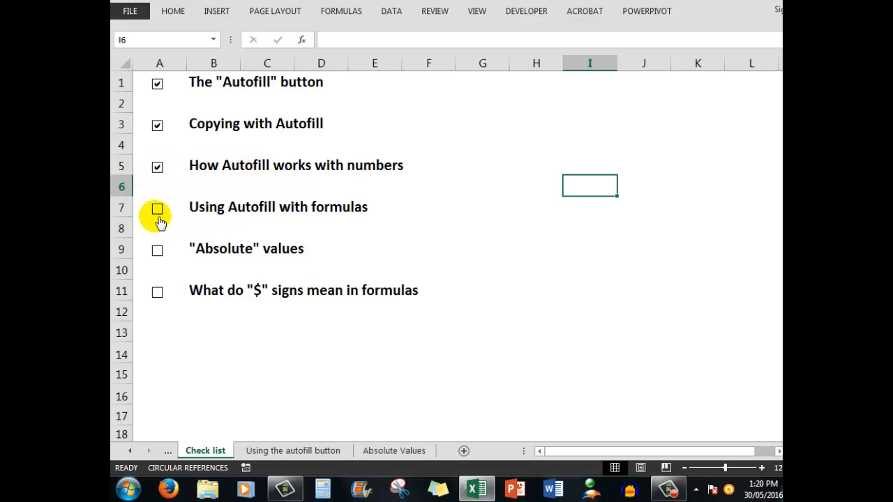
pyautogui.click(157, 209)
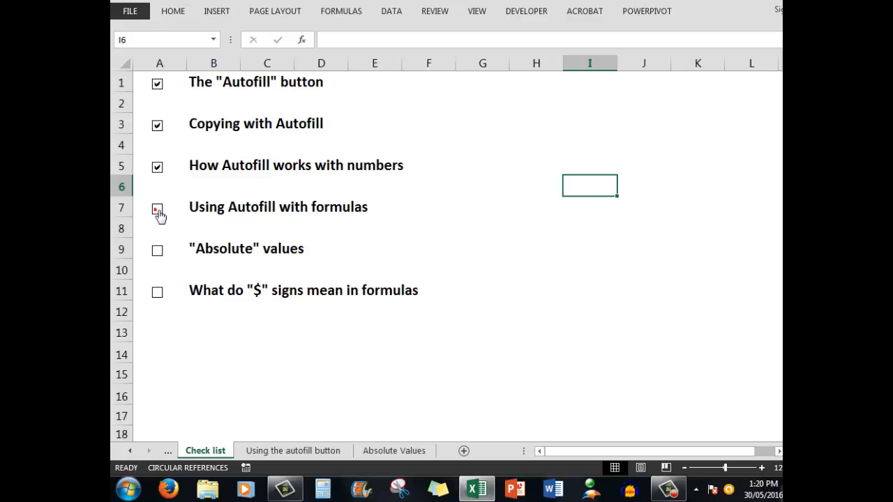
pyautogui.click(157, 208)
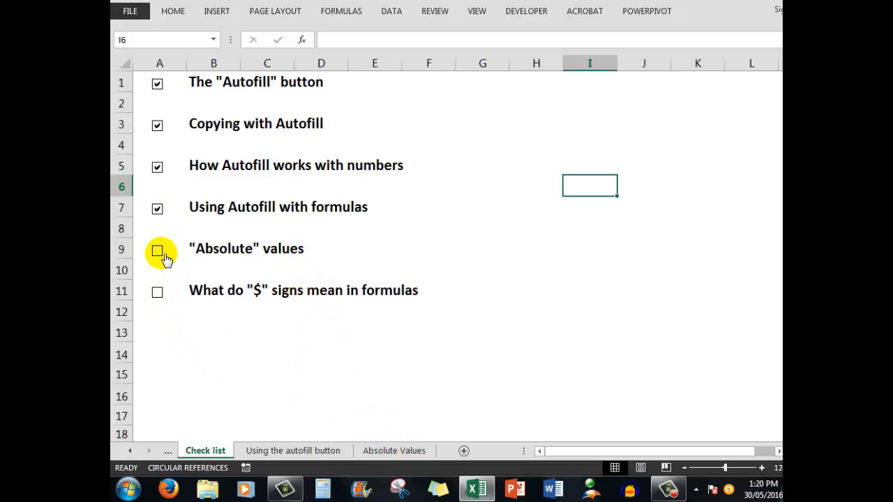
pyautogui.click(156, 251)
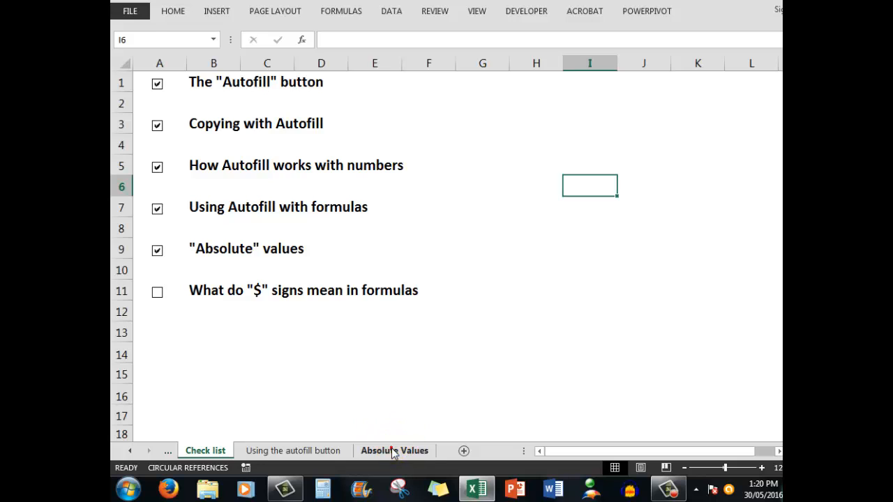
# Switch to the Absolute Values sheet and clear the circular formula in C5
pyautogui.click(393, 450)
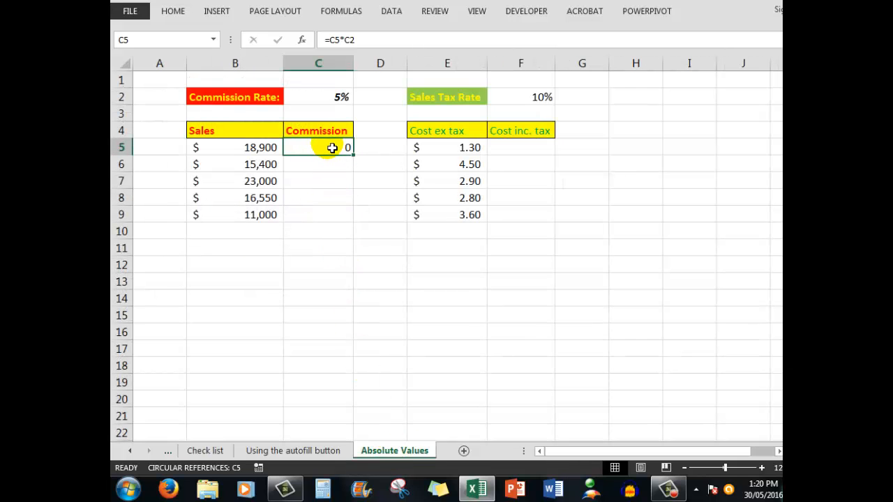
pyautogui.moveTo(357, 106)
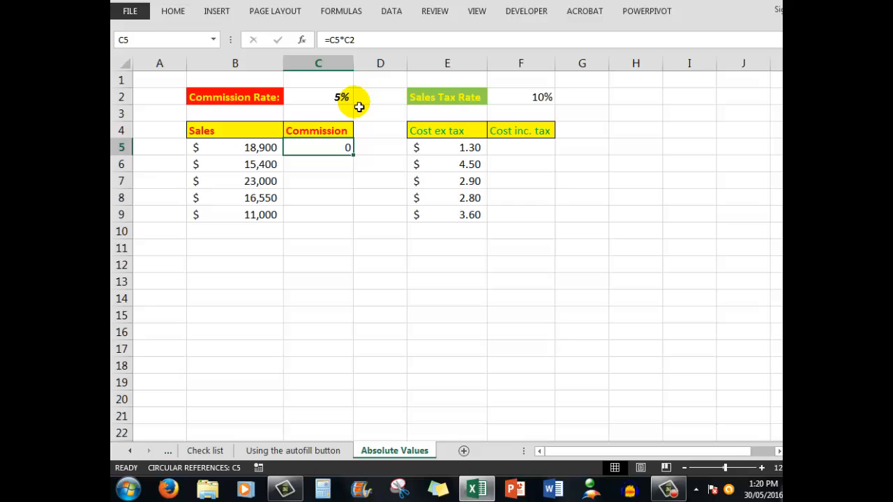
pyautogui.press('Delete')
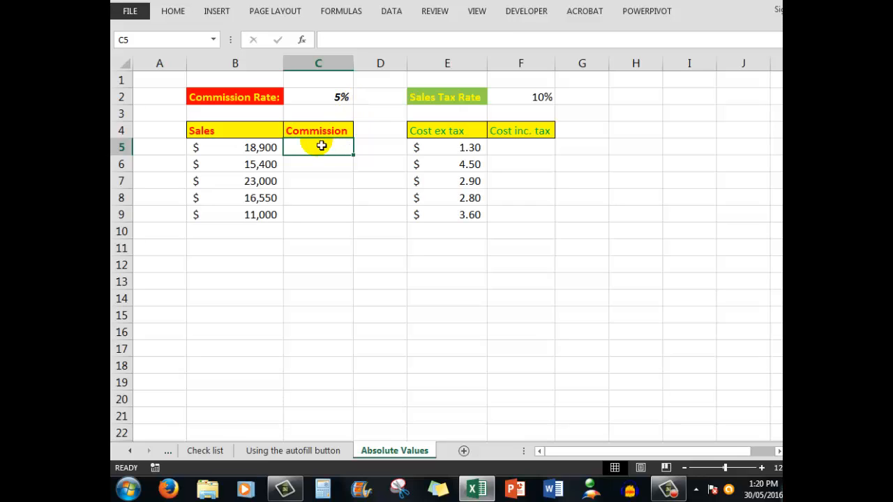
pyautogui.moveTo(319, 154)
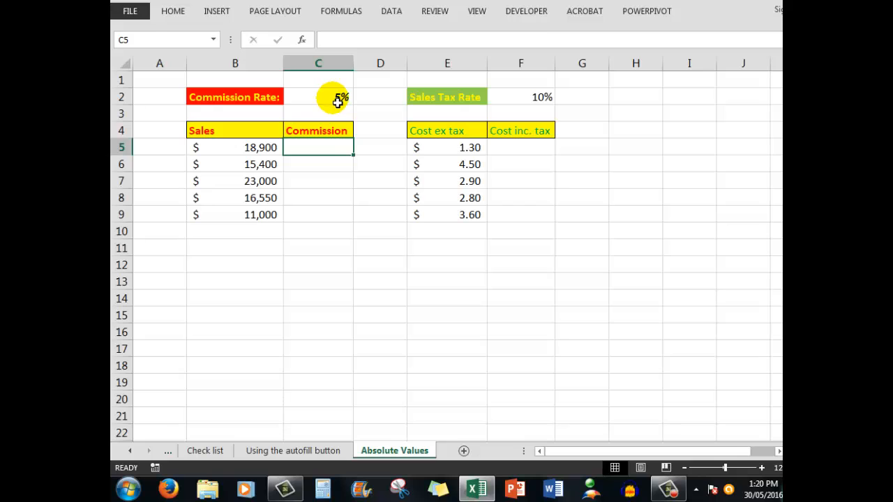
pyautogui.moveTo(237, 152)
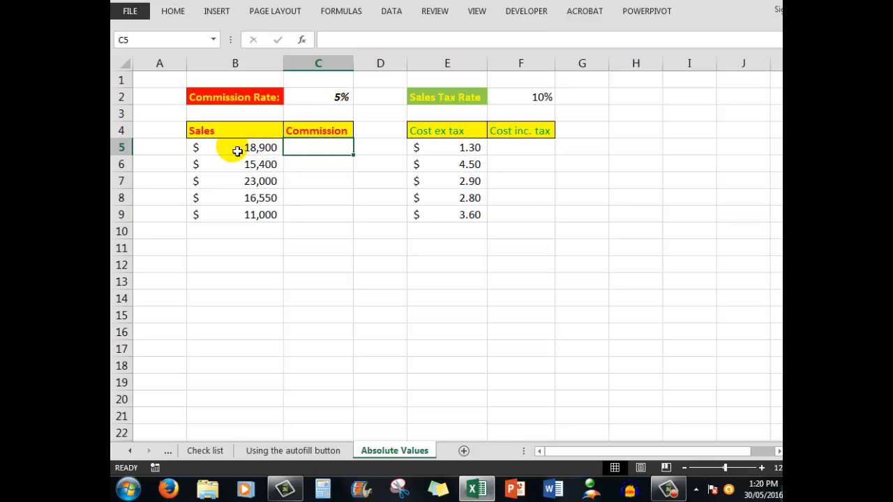
pyautogui.moveTo(240, 148)
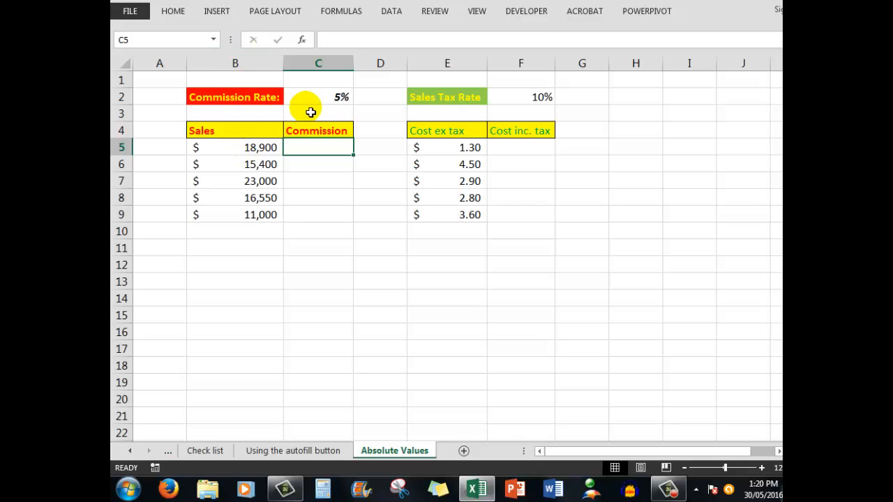
pyautogui.moveTo(248, 148)
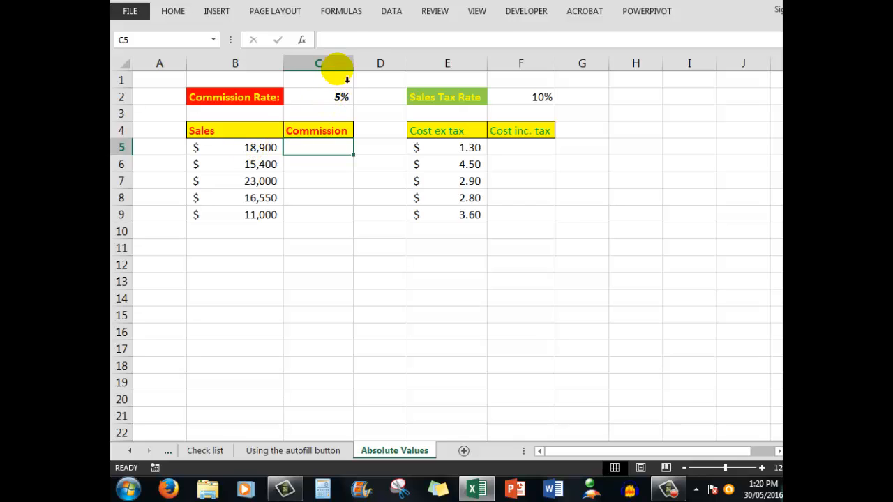
pyautogui.moveTo(311, 154)
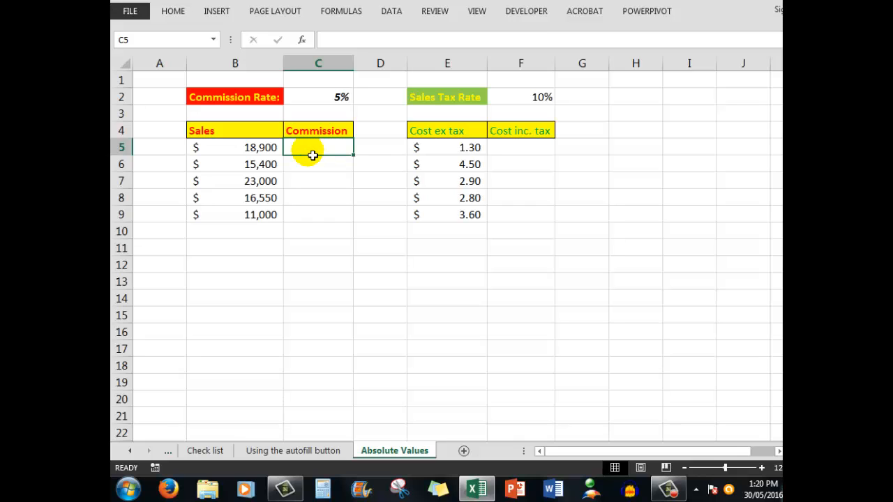
# Enter =B5*C2 in C5 to compute commission, showing $945
pyautogui.write('=b5')
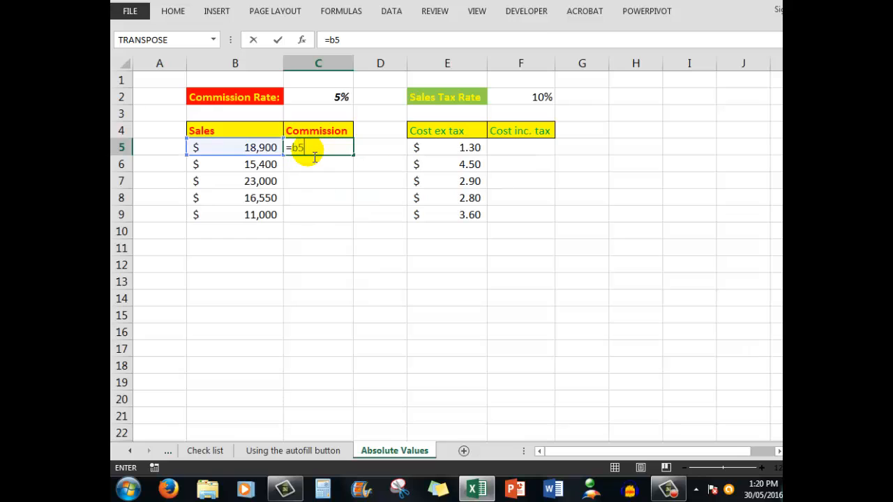
pyautogui.write('*')
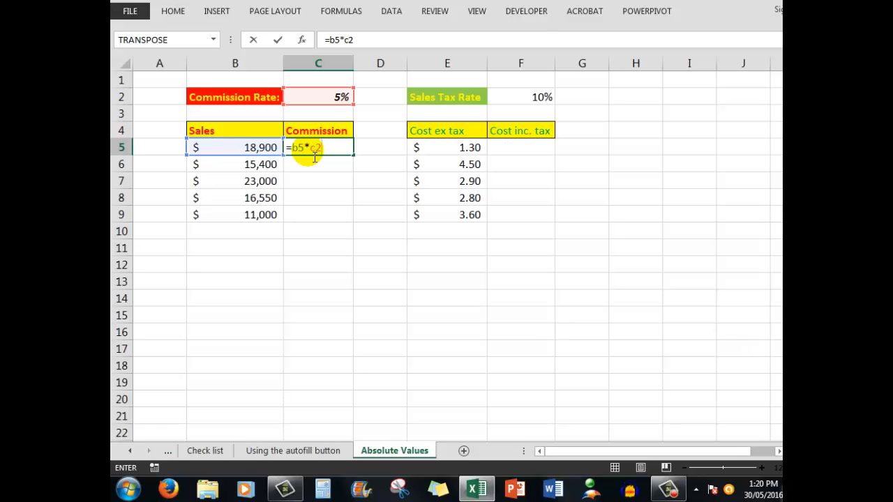
pyautogui.press('Enter')
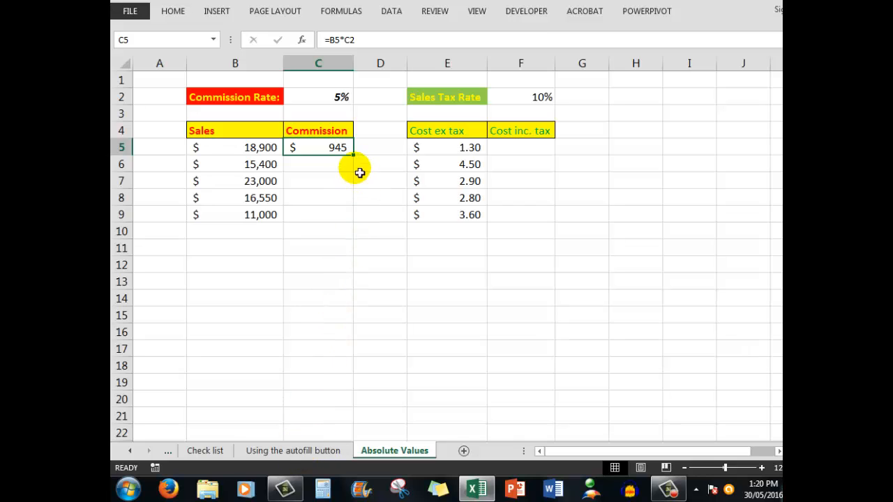
pyautogui.moveTo(354, 157)
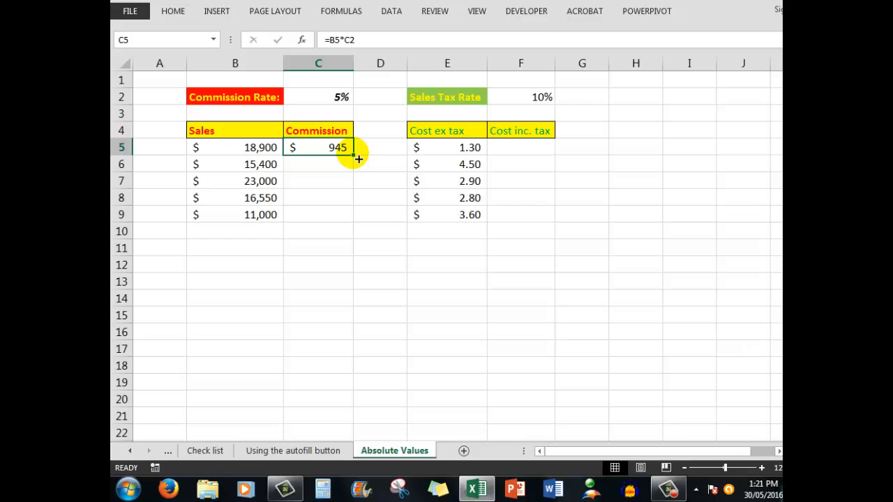
# Fill the commission formula down to C9 and inspect the shifted references in C6, C7 and C8
pyautogui.moveTo(359, 159); pyautogui.dragTo(357, 224)
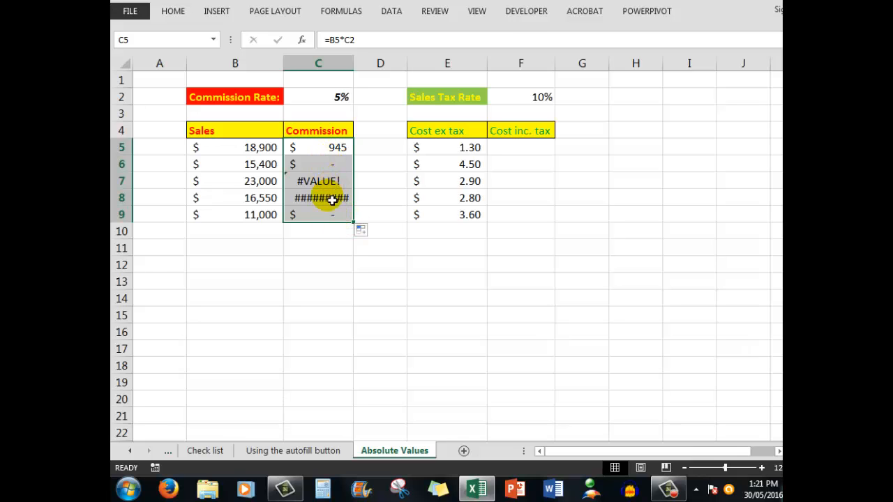
pyautogui.moveTo(328, 222)
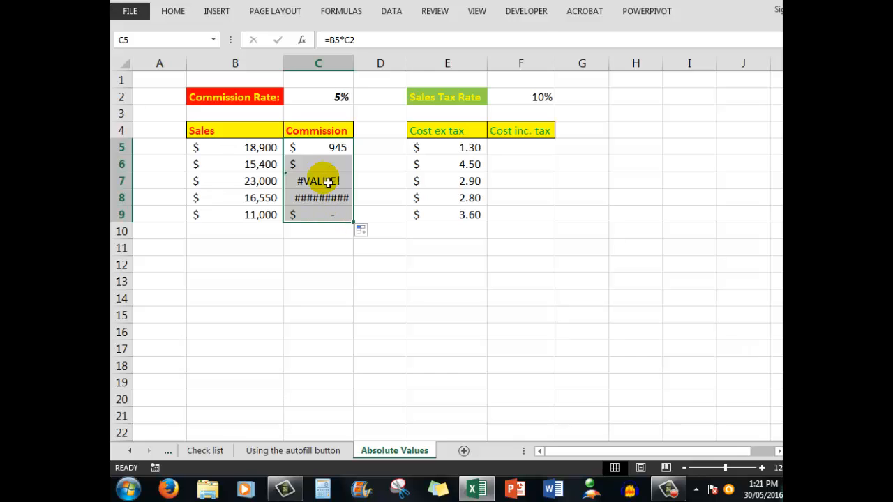
pyautogui.moveTo(334, 169)
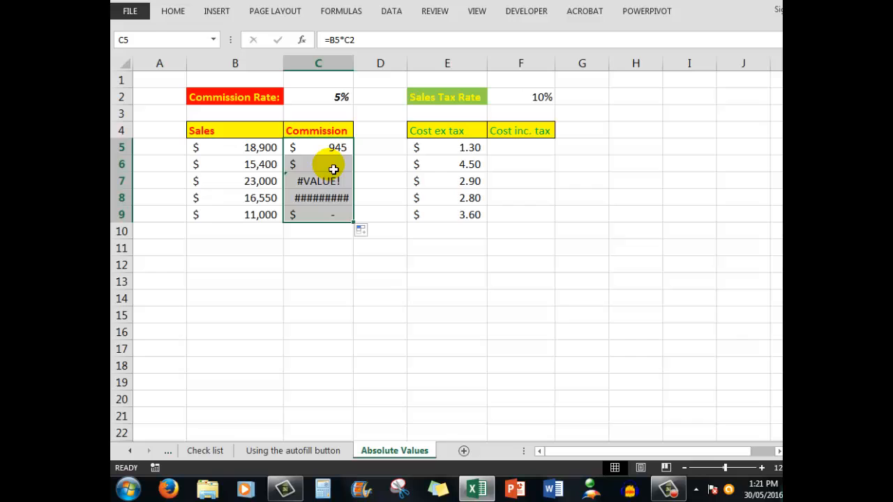
pyautogui.click(319, 164)
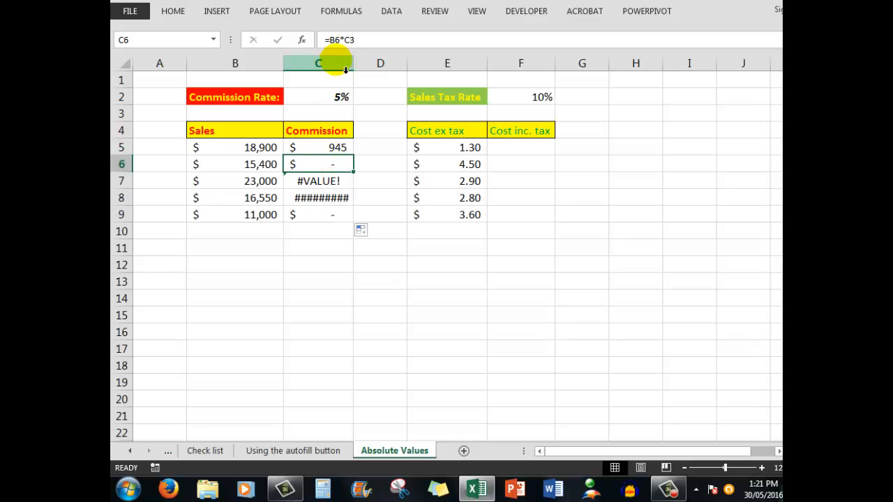
pyautogui.moveTo(423, 54)
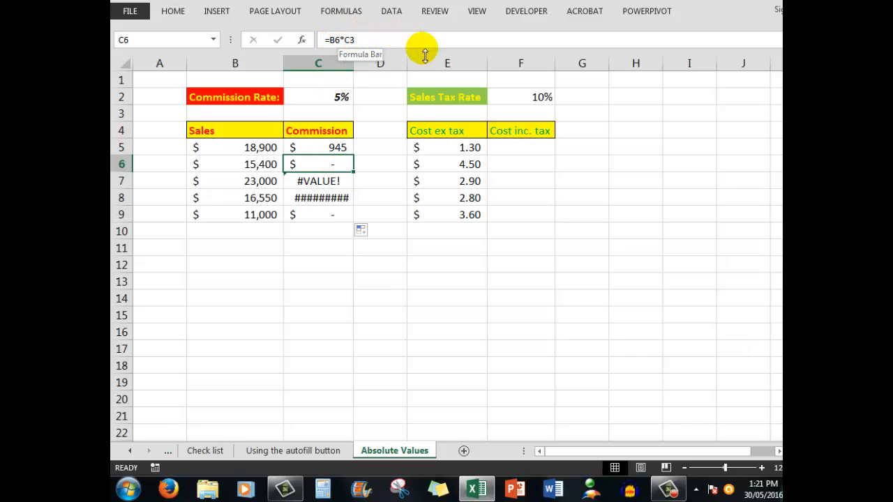
pyautogui.moveTo(255, 170)
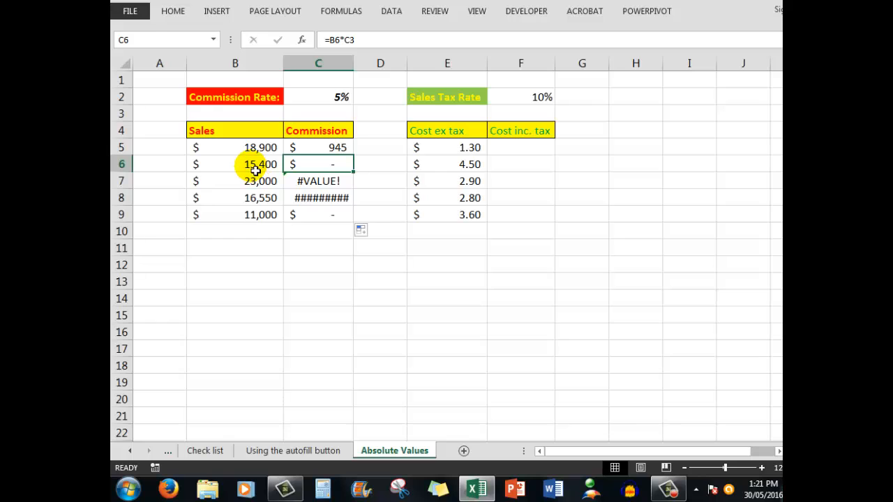
pyautogui.moveTo(336, 116)
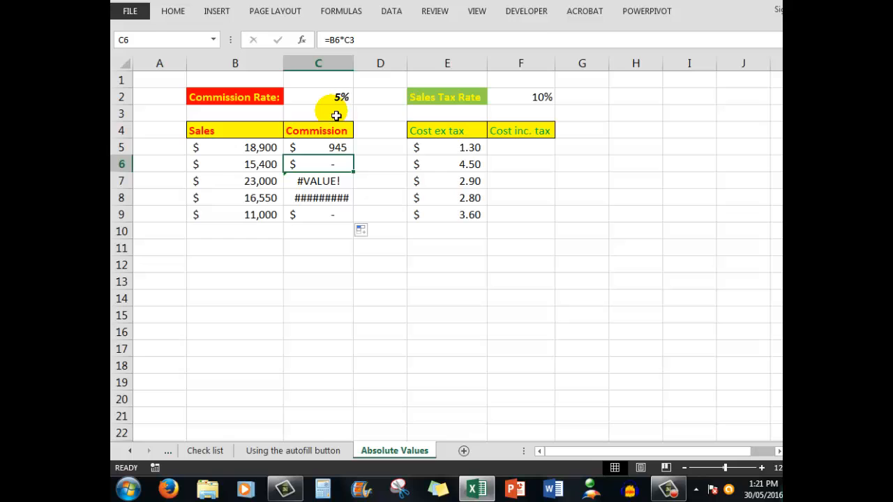
pyautogui.moveTo(328, 187)
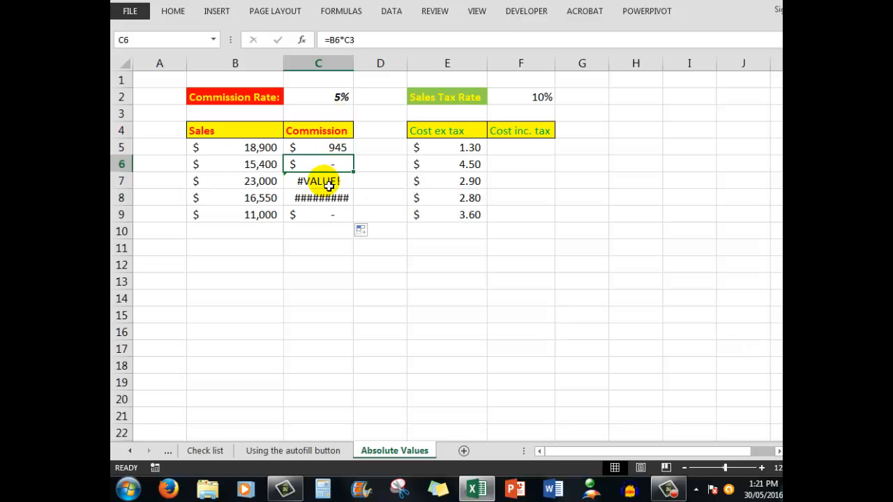
pyautogui.click(318, 181)
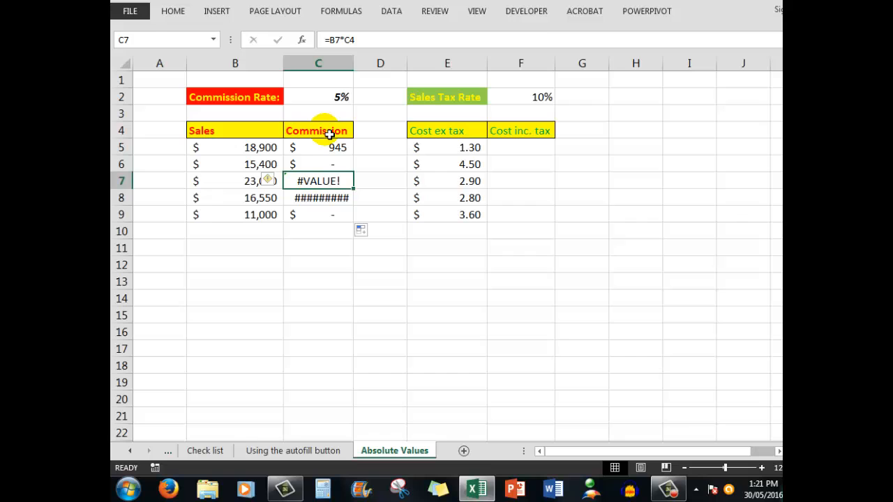
pyautogui.moveTo(333, 204)
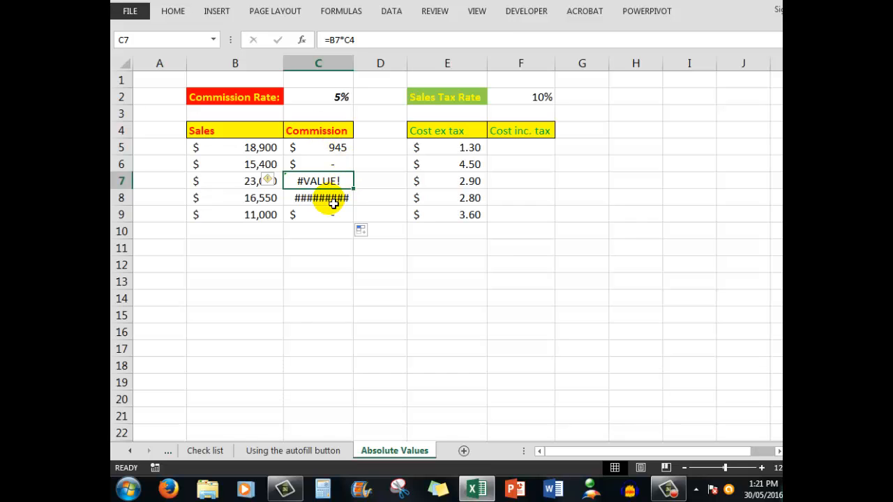
pyautogui.click(318, 198)
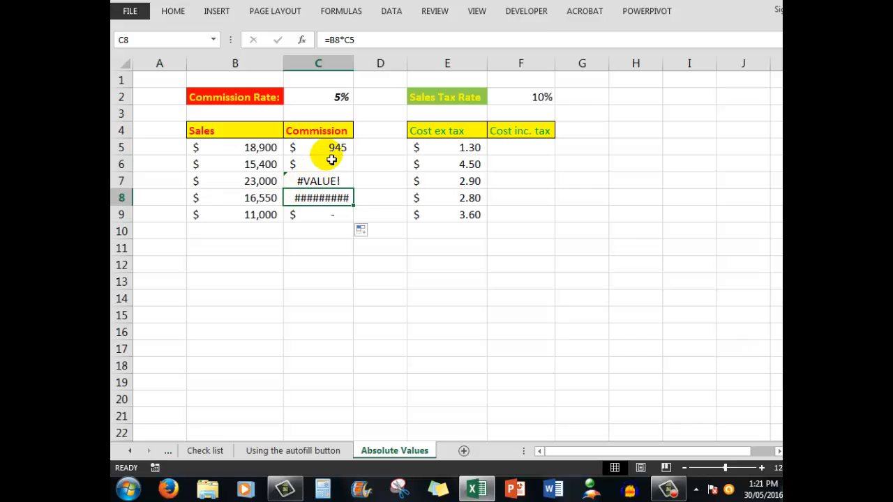
pyautogui.moveTo(334, 153)
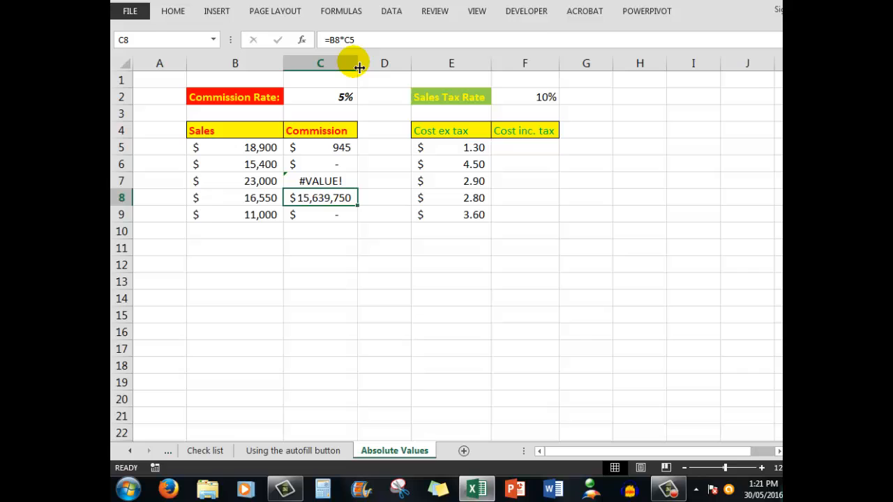
pyautogui.moveTo(373, 123)
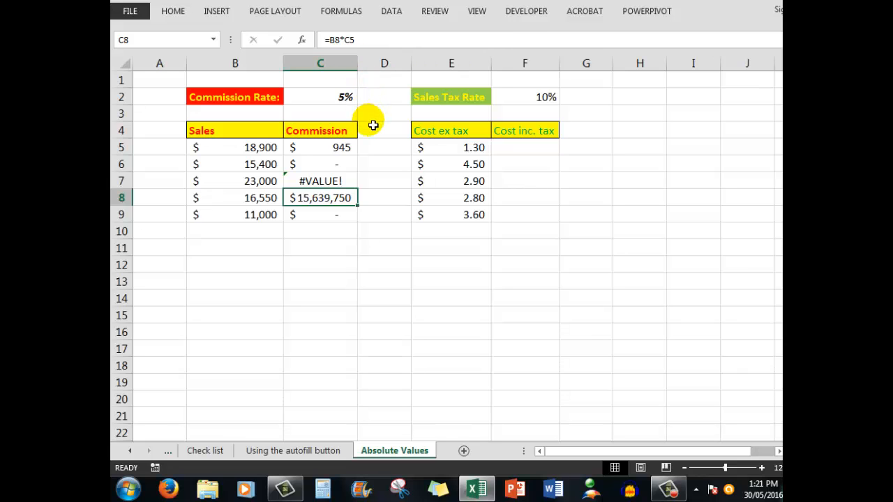
pyautogui.moveTo(321, 207)
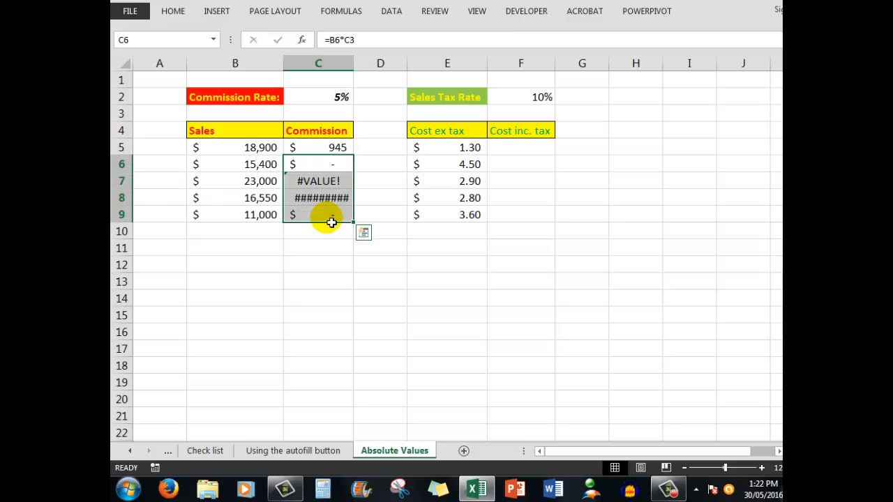
# Clear C6:C9 and change C5's rate reference to the absolute $C$2, giving =B5*$C$2
pyautogui.press('Delete')
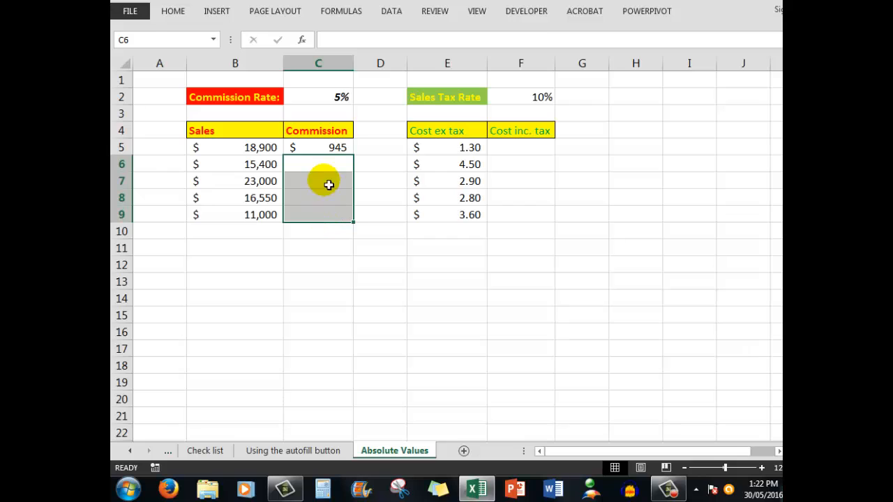
pyautogui.moveTo(329, 148)
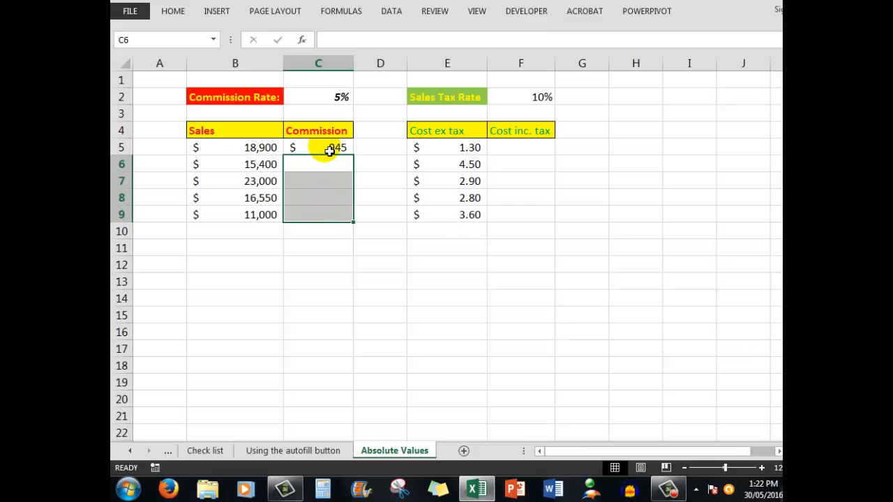
pyautogui.click(327, 148)
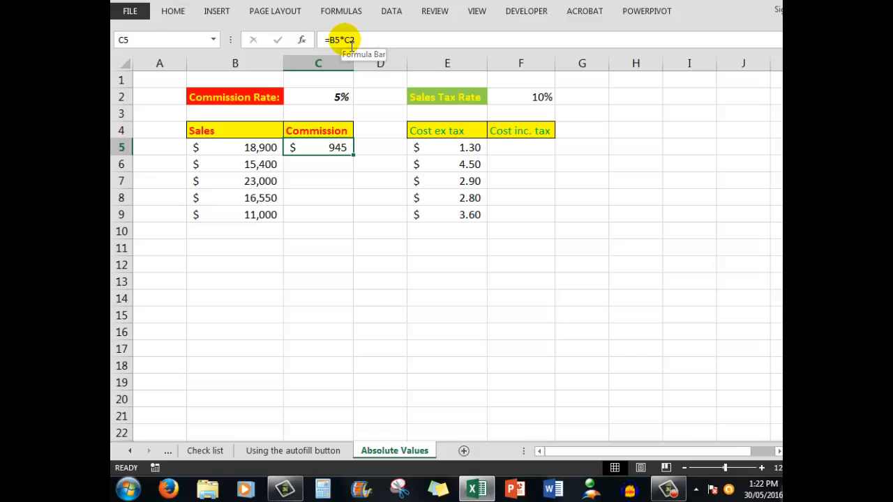
pyautogui.doubleClick(318, 148)
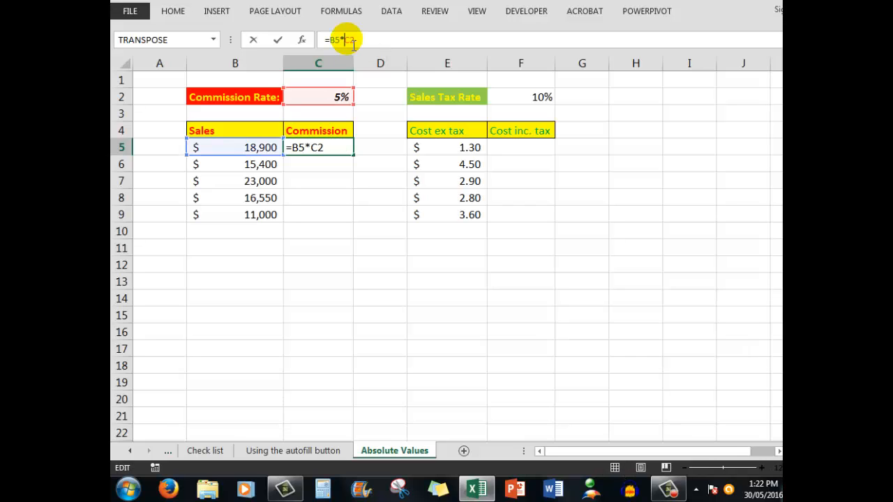
pyautogui.press('F4')
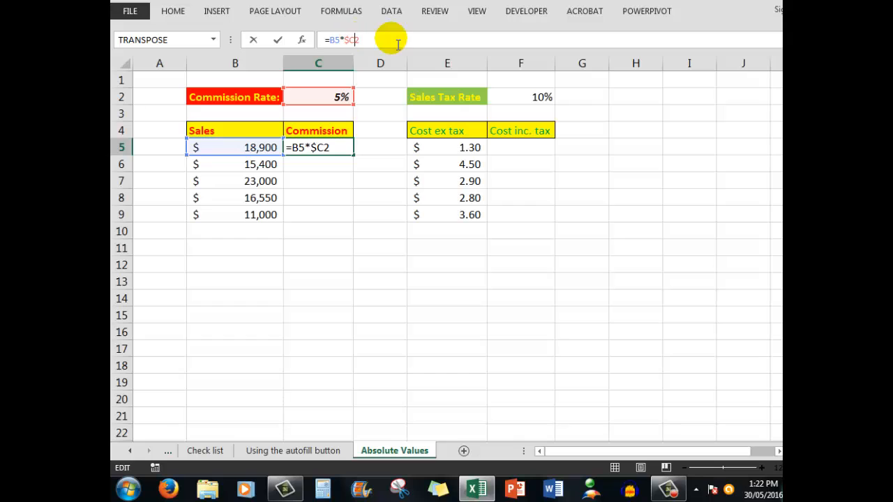
pyautogui.press('F4')
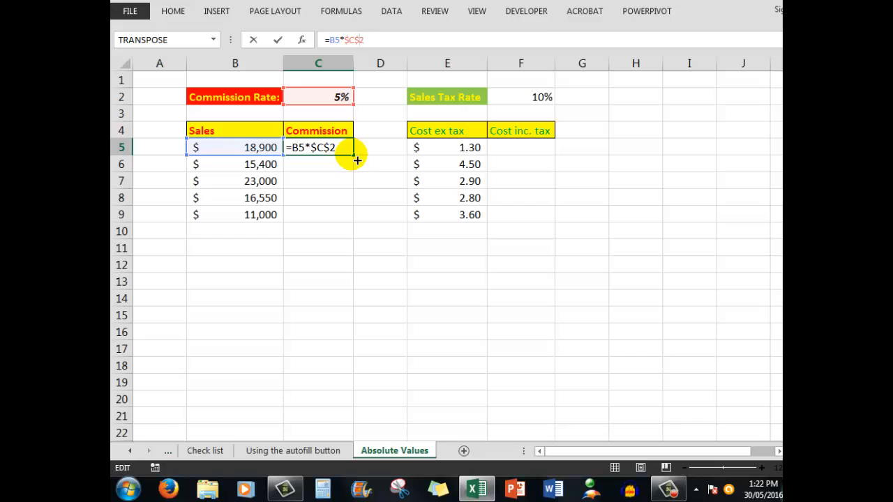
# Commit =B5*$C$2, fill it down to C9 and verify rows 6-9 use the locked $C$2 rate
pyautogui.press('Enter')
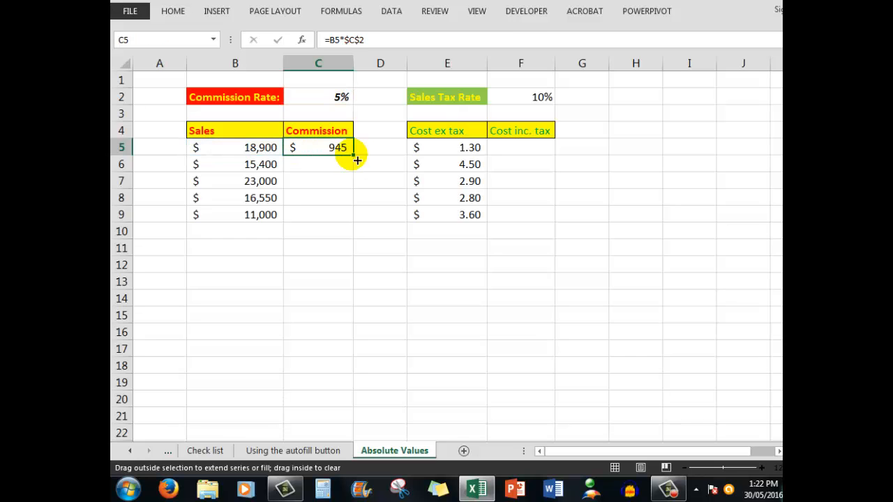
pyautogui.moveTo(358, 161); pyautogui.dragTo(355, 220)
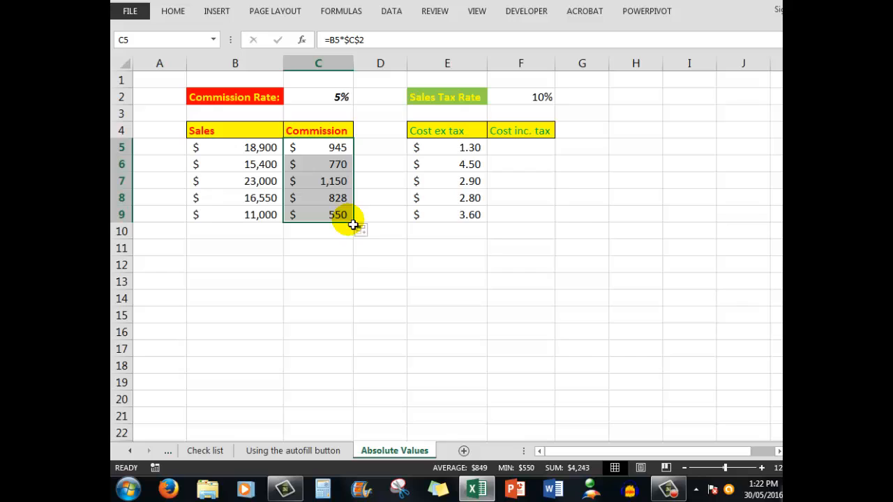
pyautogui.moveTo(659, 184)
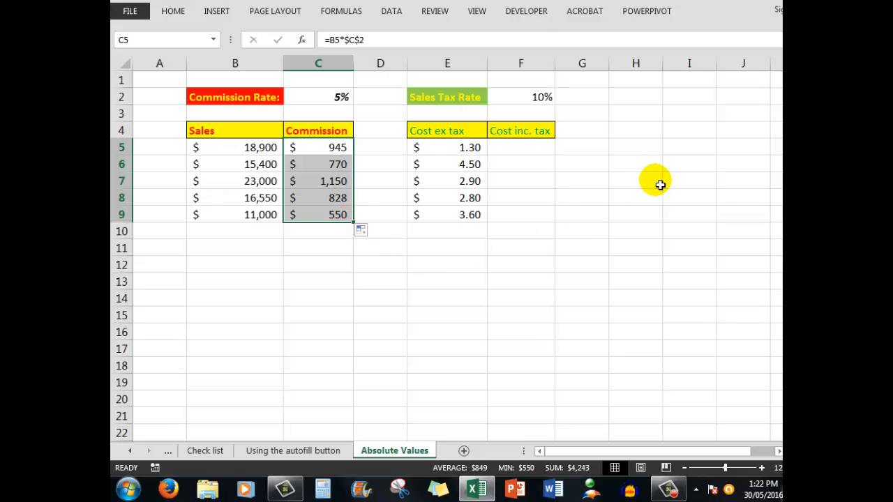
pyautogui.moveTo(313, 170)
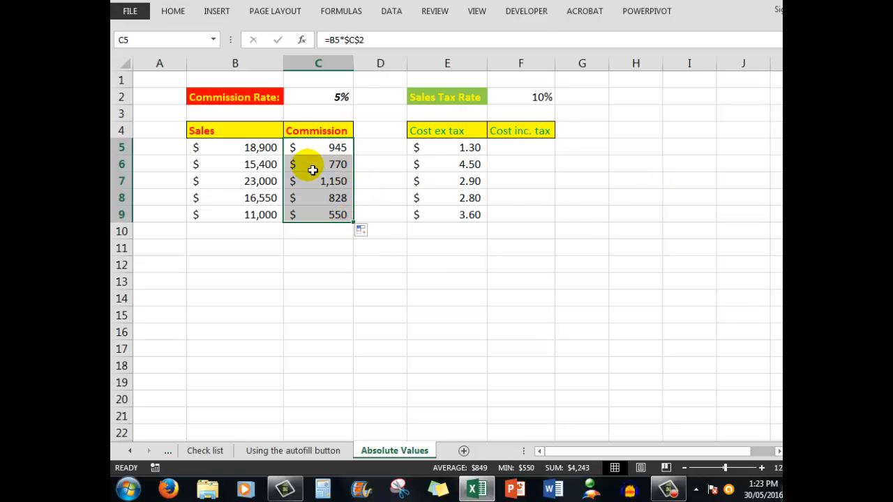
pyautogui.click(317, 165)
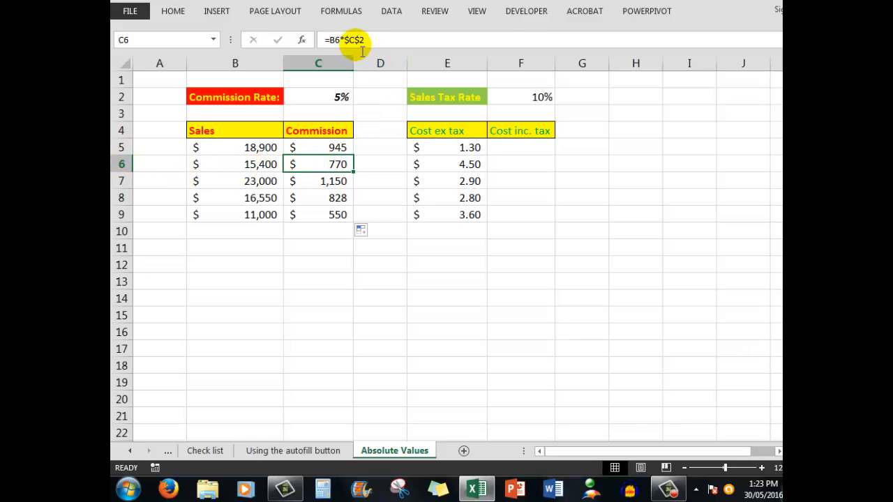
pyautogui.moveTo(323, 101)
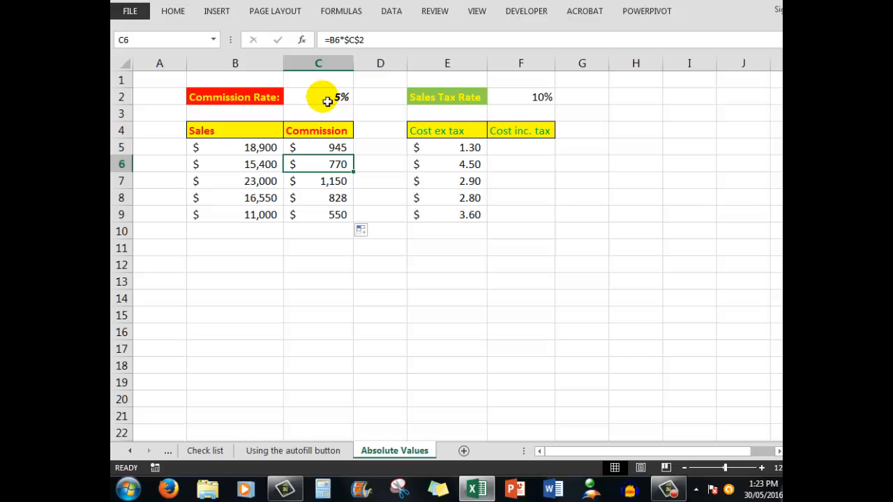
pyautogui.click(318, 181)
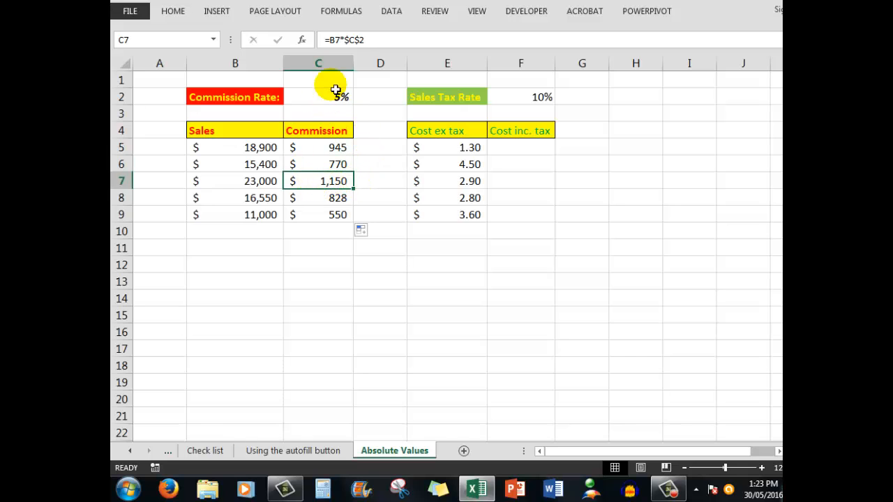
pyautogui.moveTo(318, 198)
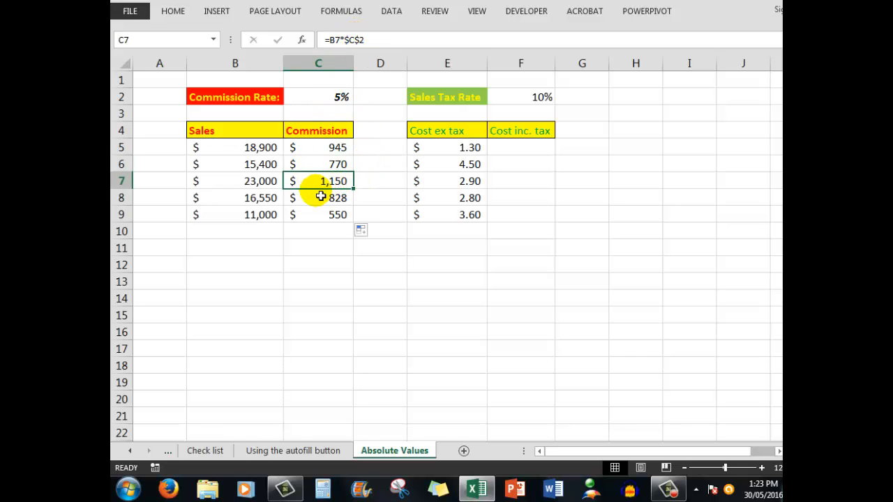
pyautogui.click(317, 215)
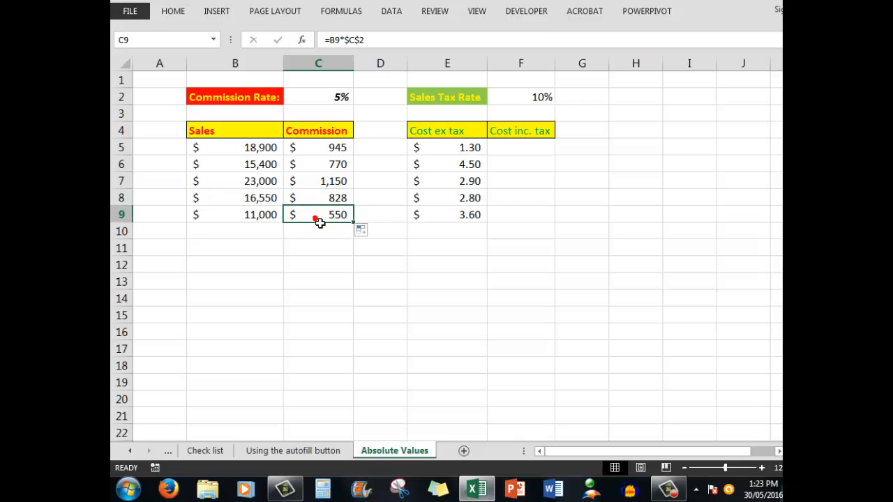
pyautogui.moveTo(368, 39)
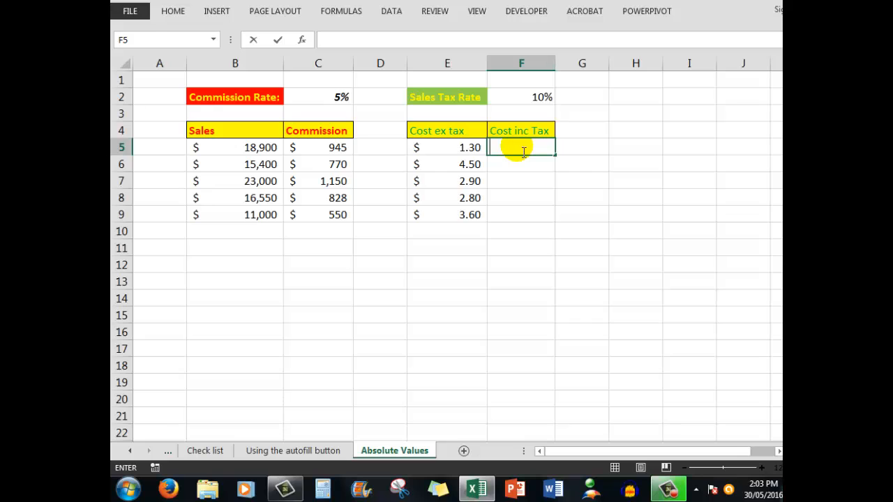
# Enter =(E5*$F$2)+E5 in F5 so the $1.30 item shows $1.43 including tax
pyautogui.write('=')
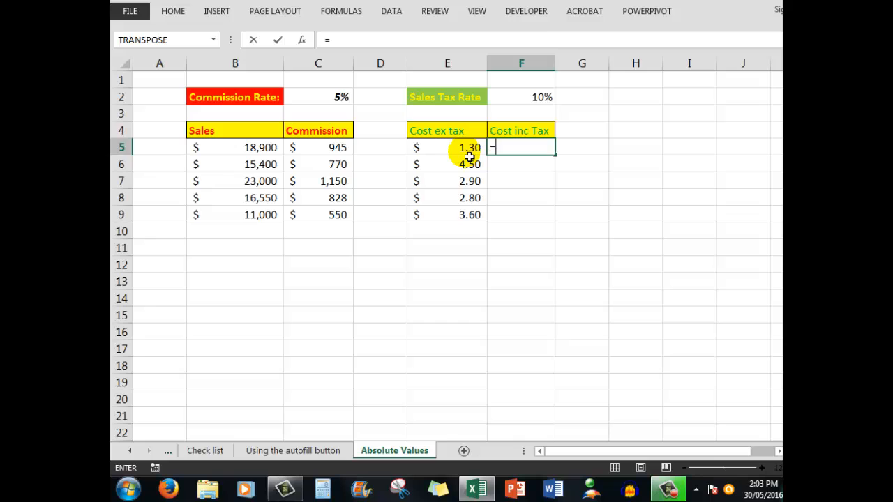
pyautogui.moveTo(678, 156)
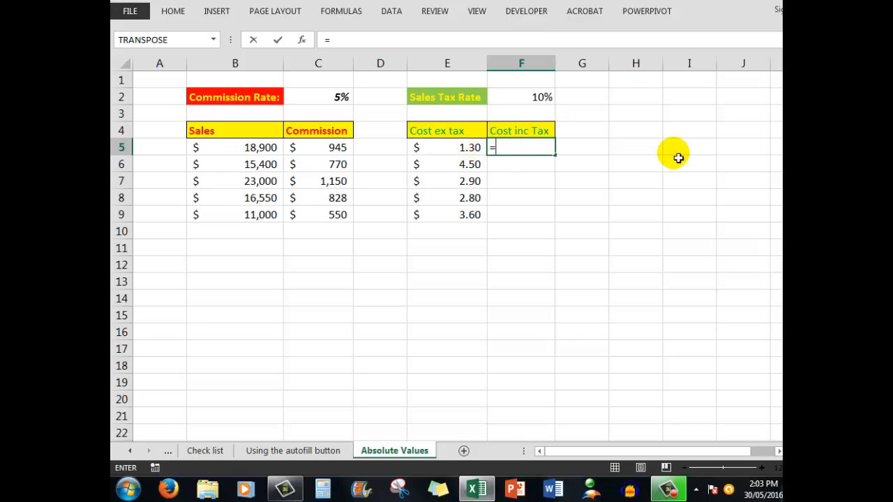
pyautogui.write('e5')
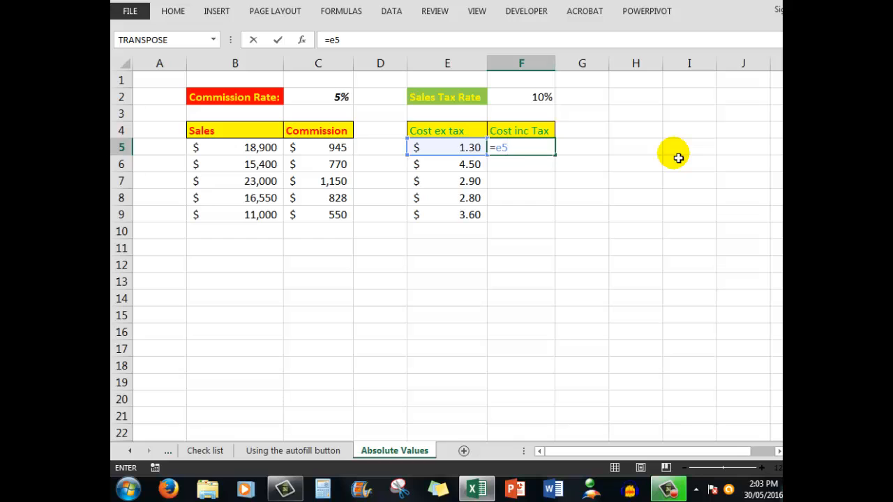
pyautogui.write('*')
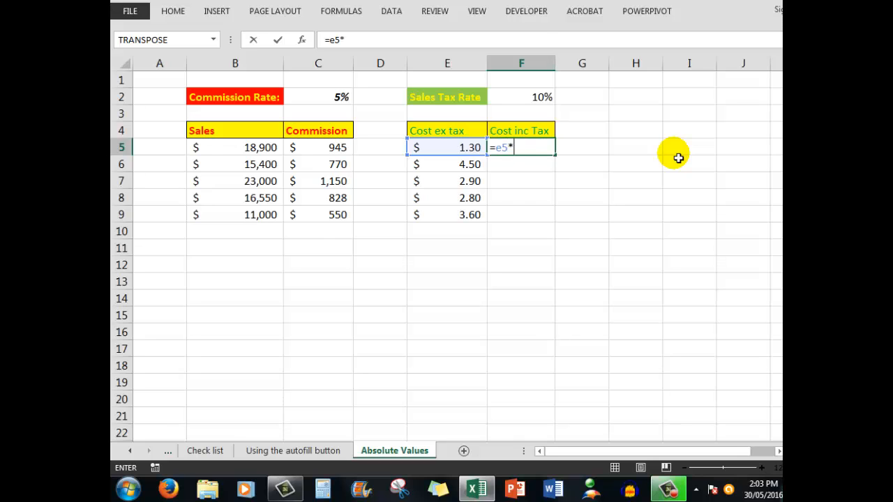
pyautogui.write('$f$2')
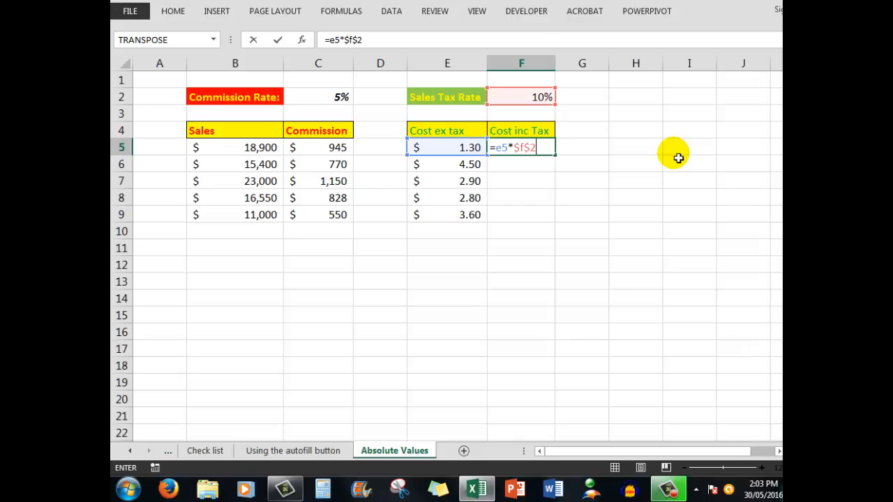
pyautogui.moveTo(552, 158)
pyautogui.write('(')
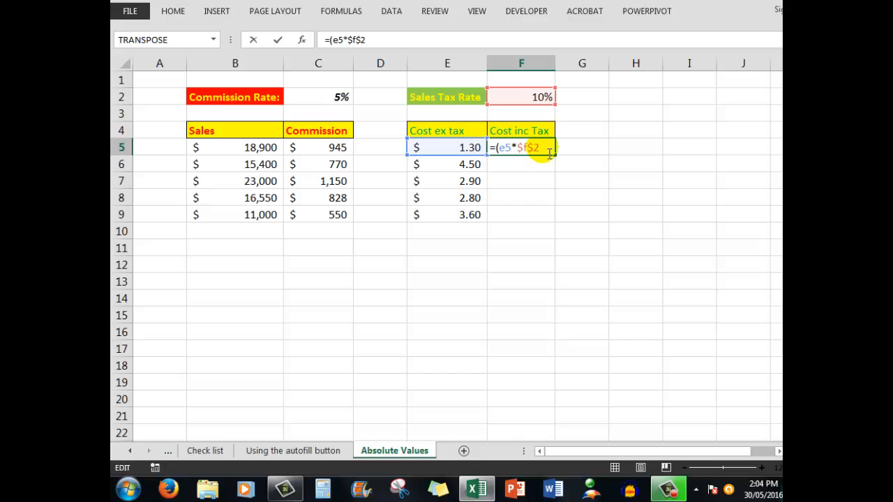
pyautogui.write(')')
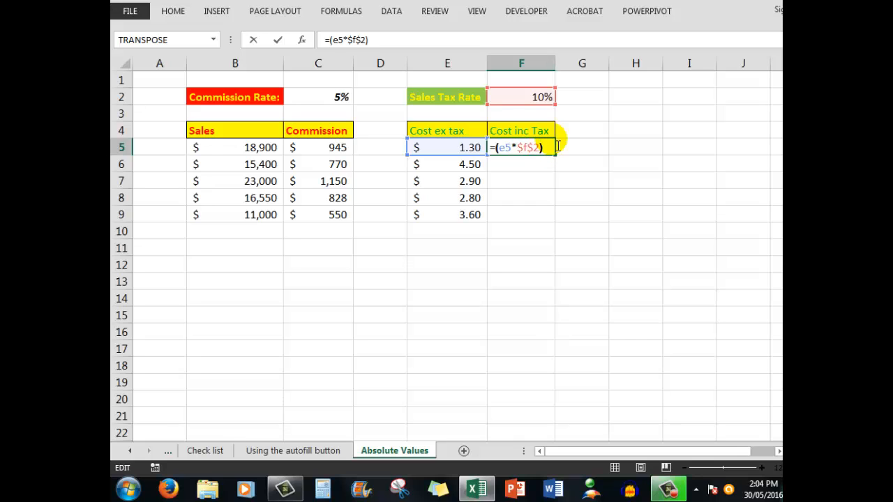
pyautogui.write('+')
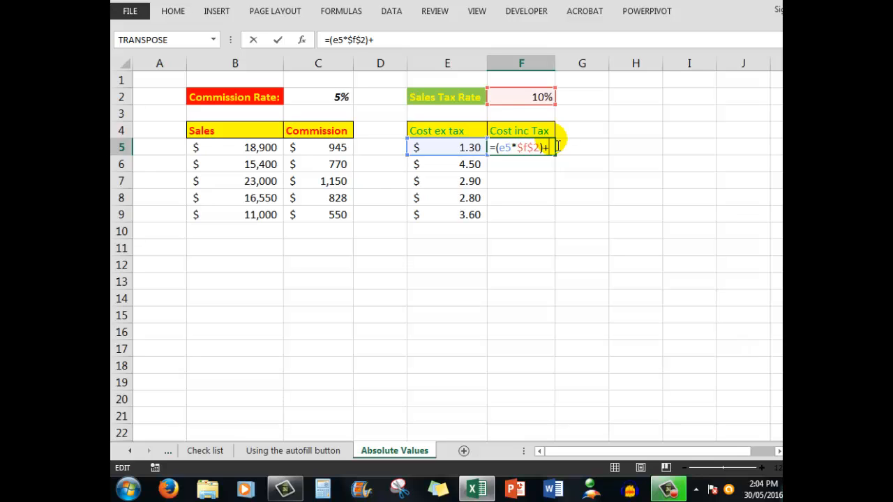
pyautogui.write('e5')
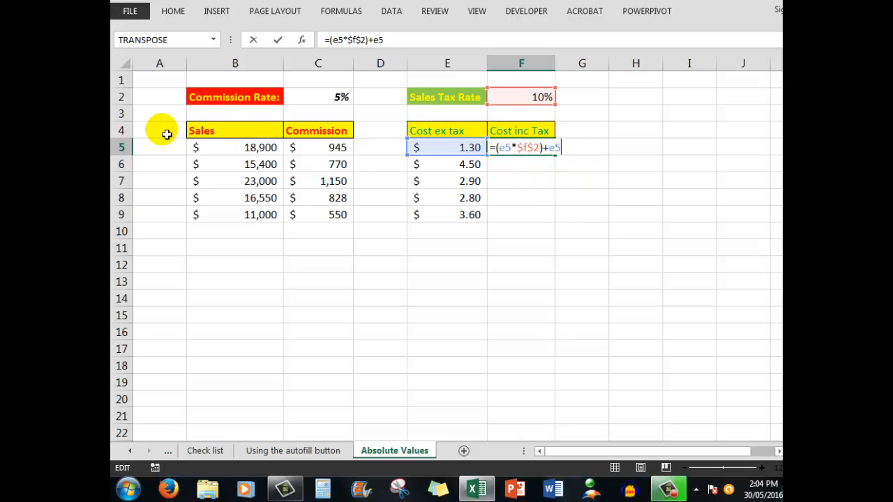
pyautogui.moveTo(449, 155)
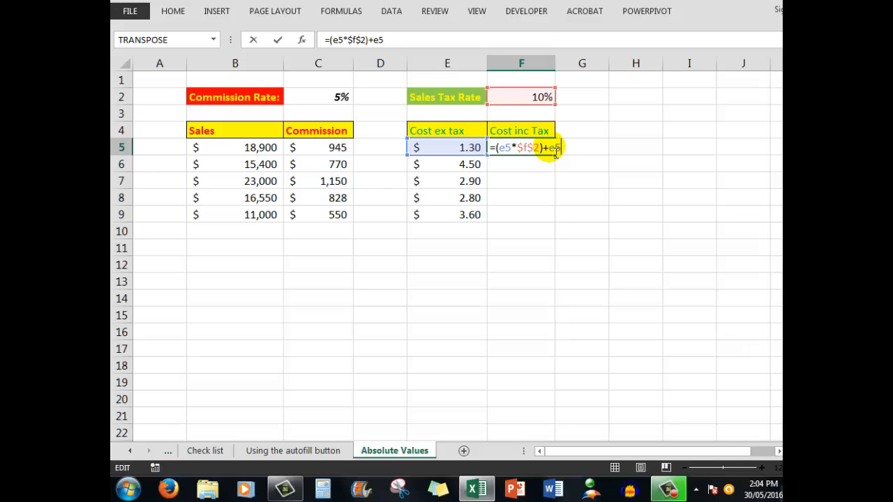
pyautogui.press('Enter')
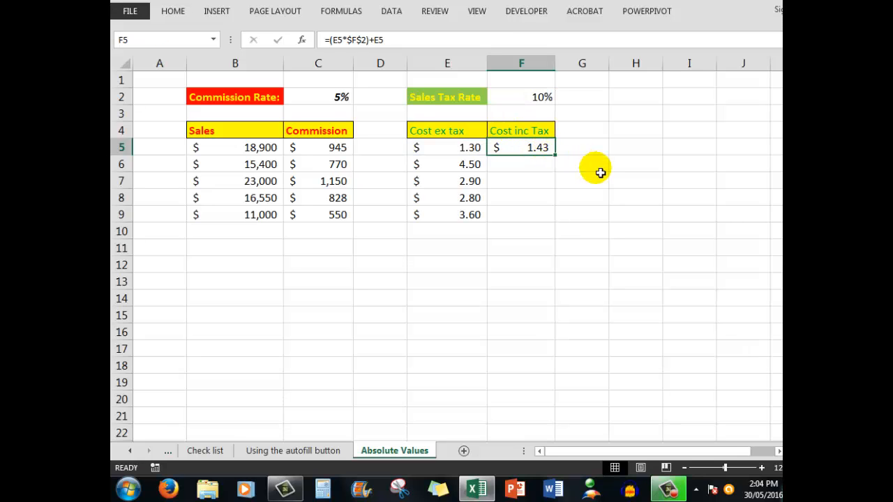
pyautogui.moveTo(560, 162)
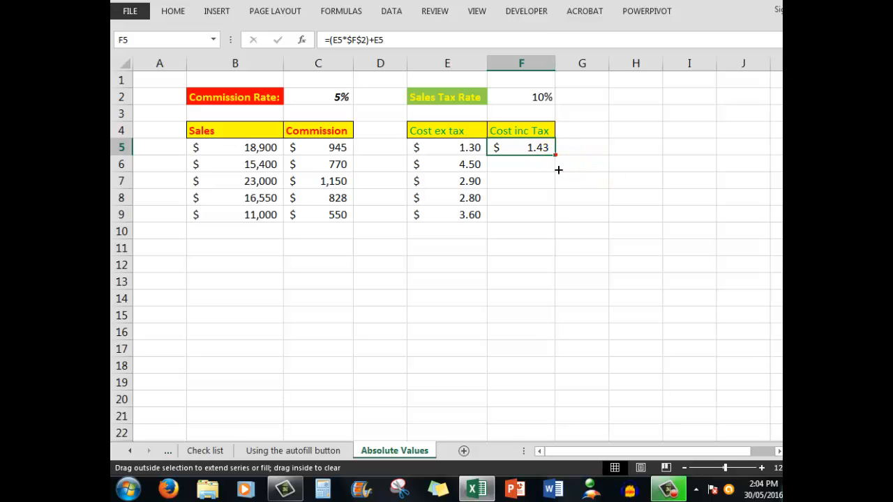
# Fill the F5 formula down to F9, giving $1.43, $4.95, $3.19, $3.08 and $3.96
pyautogui.moveTo(558, 170); pyautogui.dragTo(544, 215)
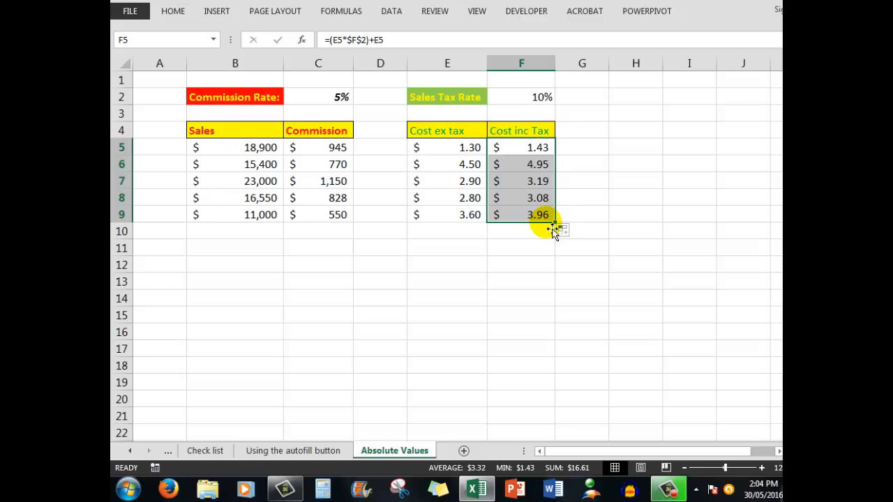
pyautogui.moveTo(705, 174)
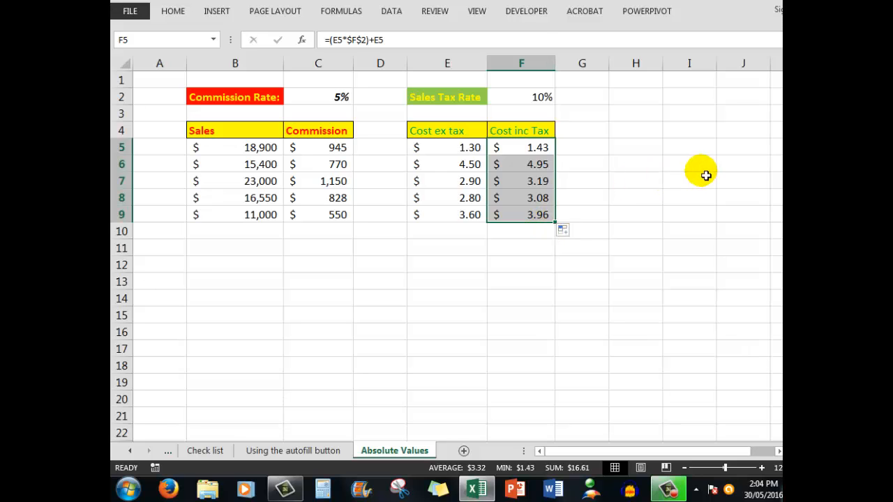
pyautogui.moveTo(483, 165)
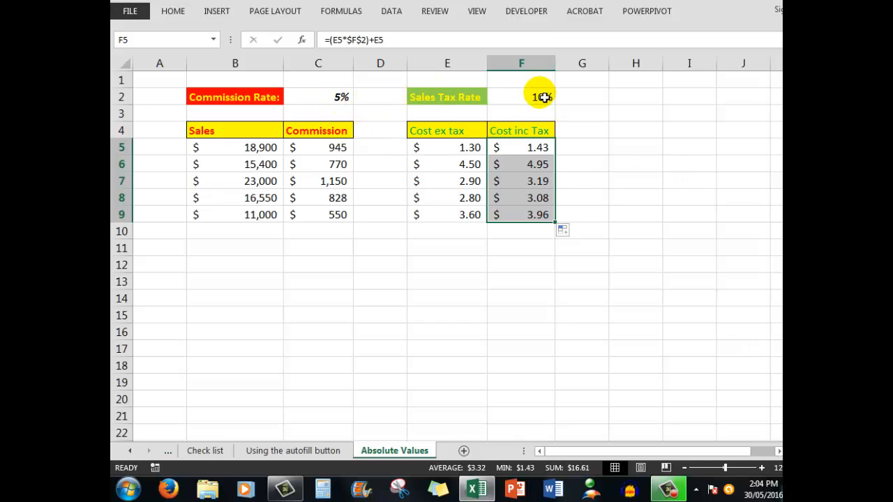
pyautogui.moveTo(539, 98)
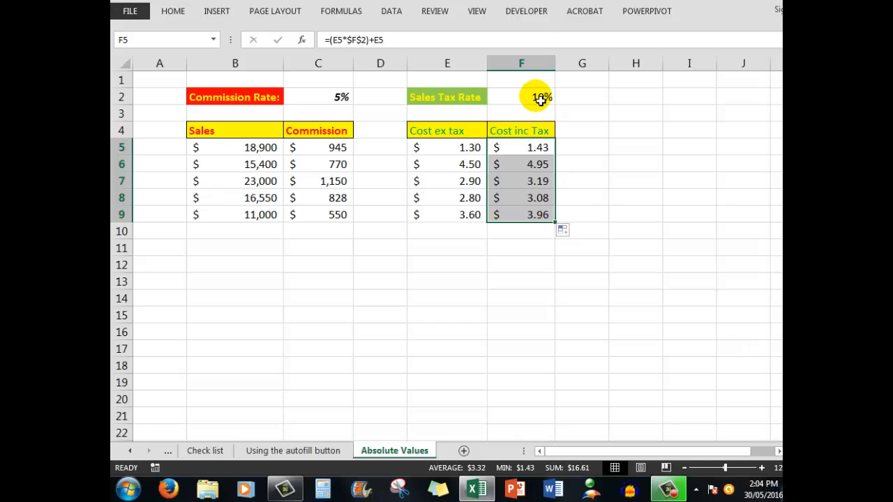
# Change the sales tax rate in F2 to 12% and the commission rate in C2 to 10%
pyautogui.click(522, 97)
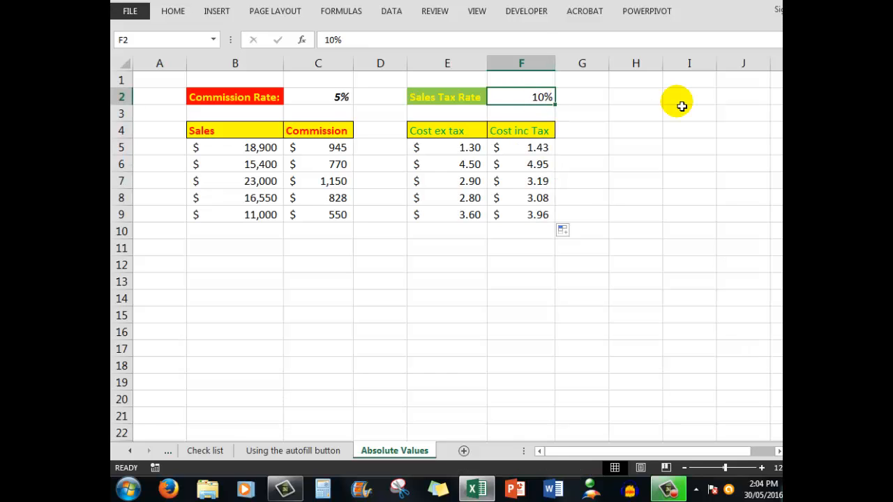
pyautogui.write('12%')
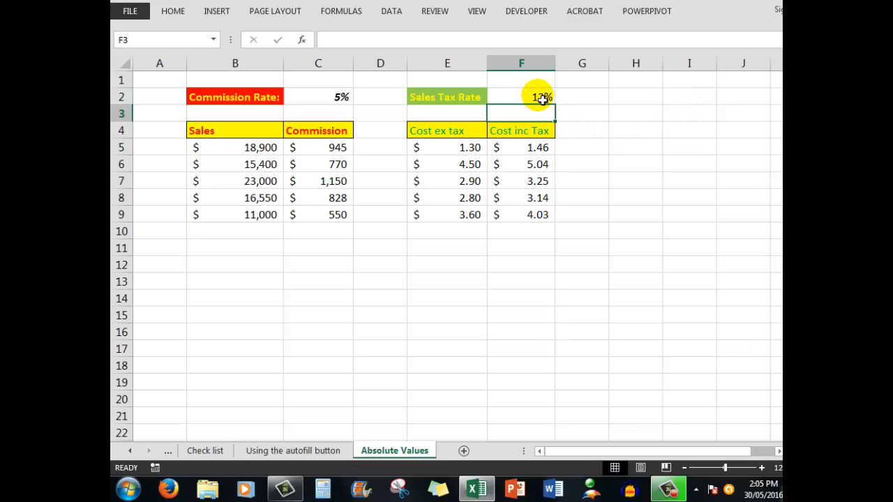
pyautogui.click(318, 98)
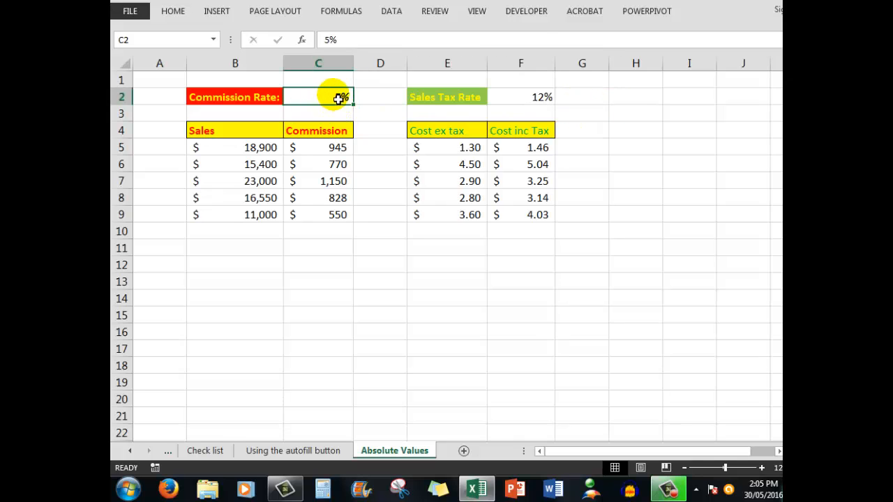
pyautogui.write('10%')
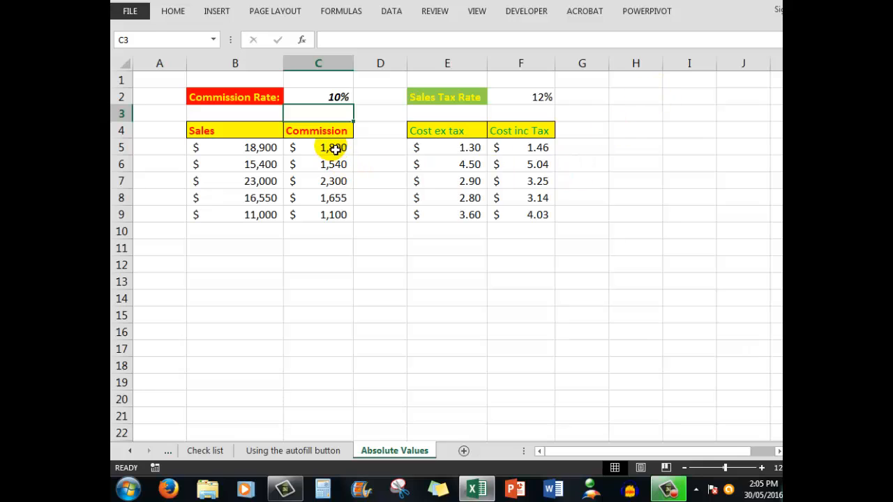
pyautogui.moveTo(322, 218)
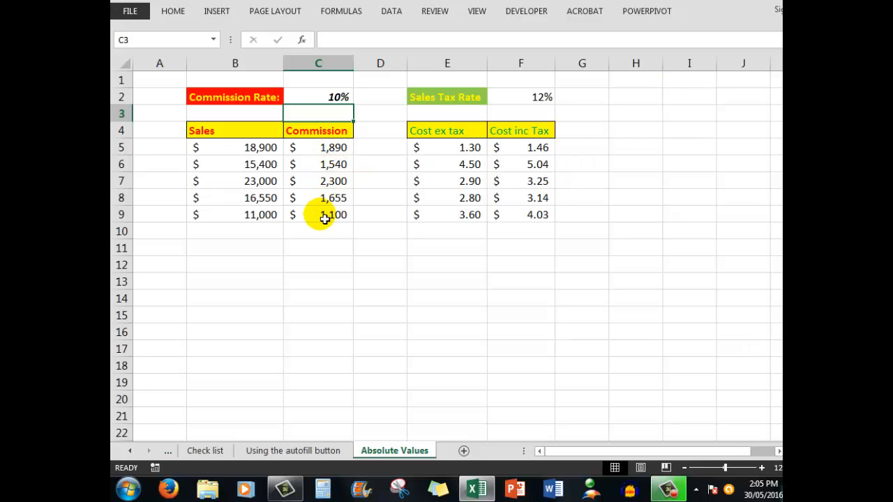